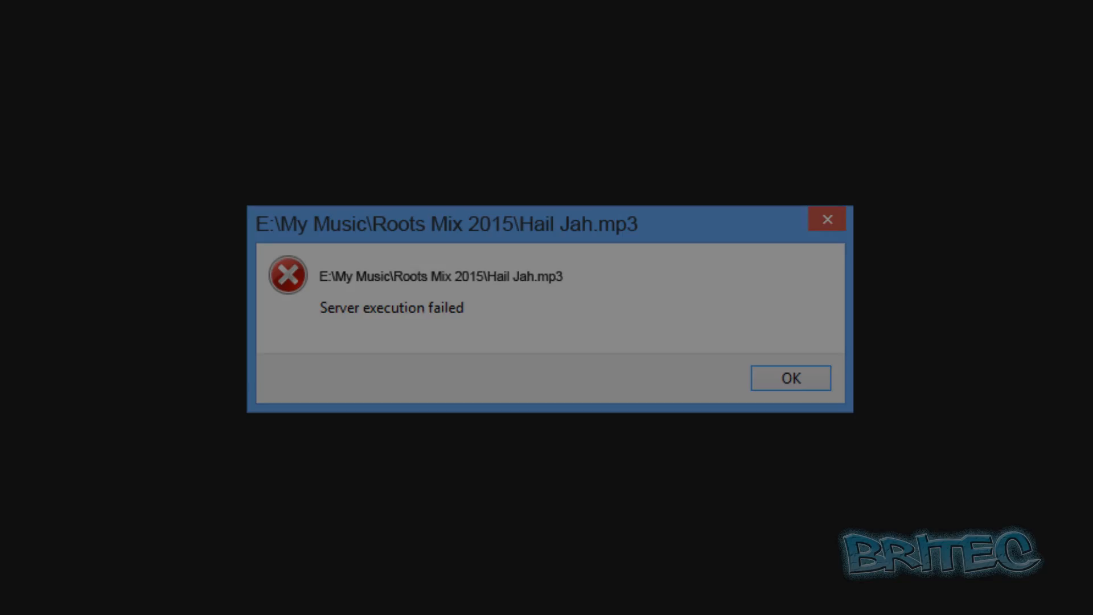
# Step: Dismiss the 'Server execution failed' error for the MP3 file, returning to the desktop
pyautogui.click(790, 378)
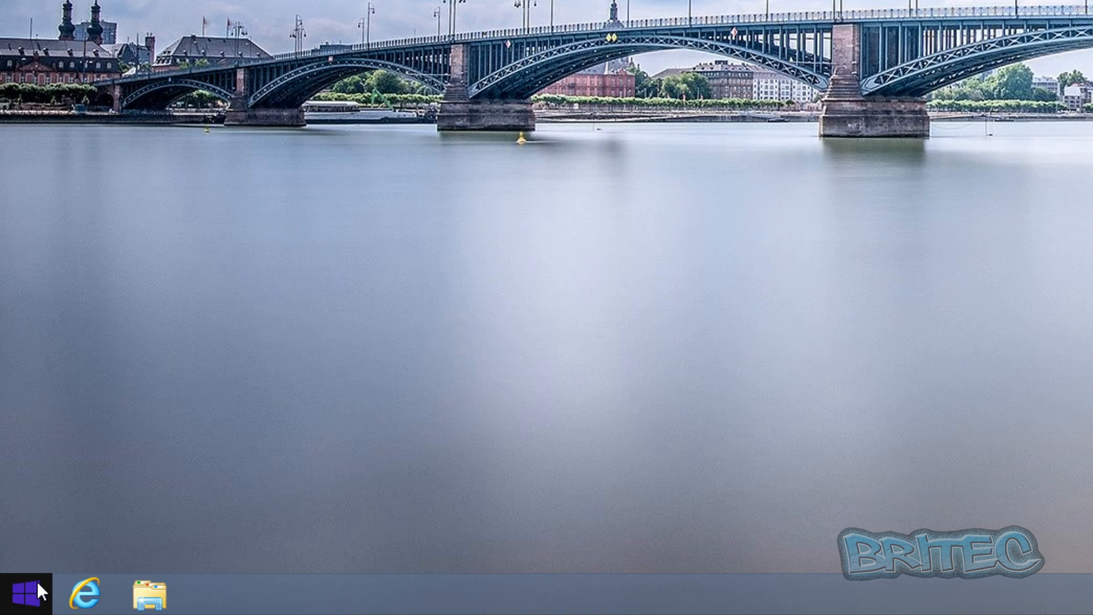
pyautogui.moveTo(32, 600)
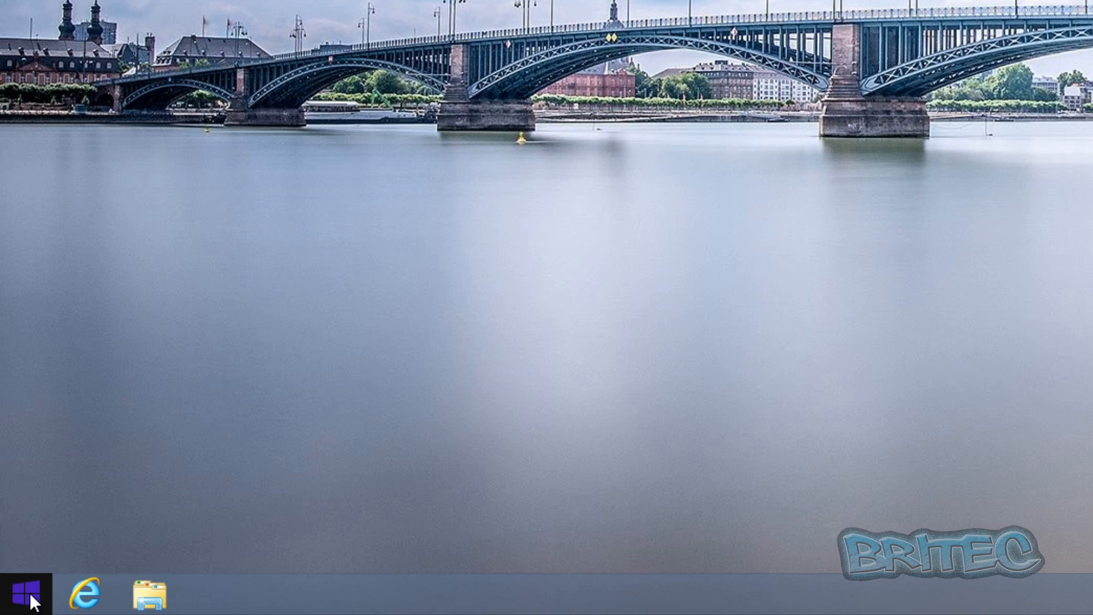
# Step: Launch File Explorer from the Start shortcuts and open Local Disk (C:)
pyautogui.rightClick(19, 596)
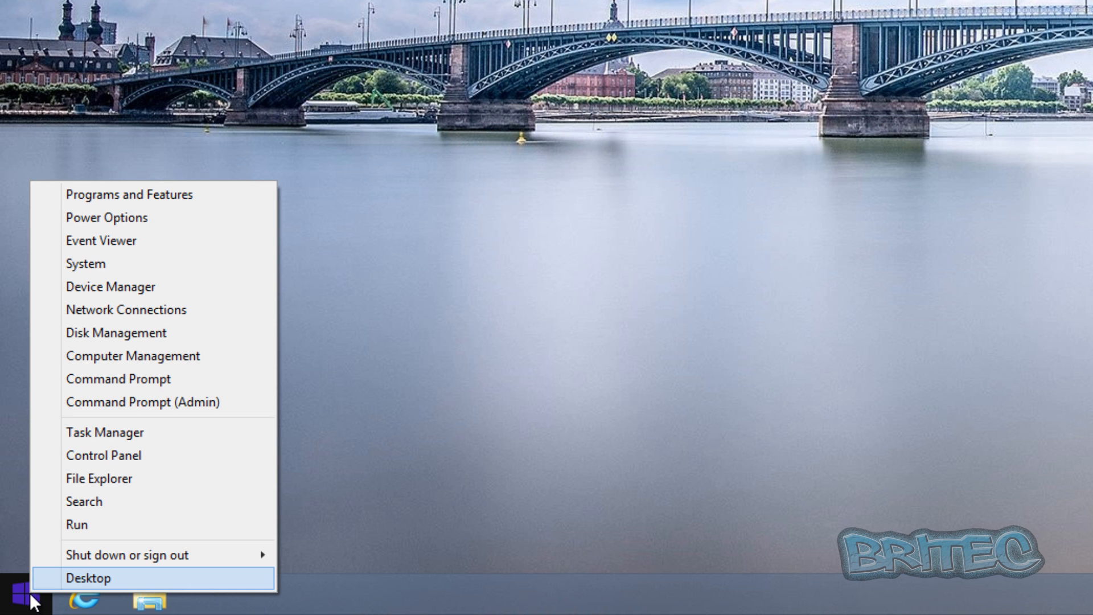
pyautogui.moveTo(134, 479)
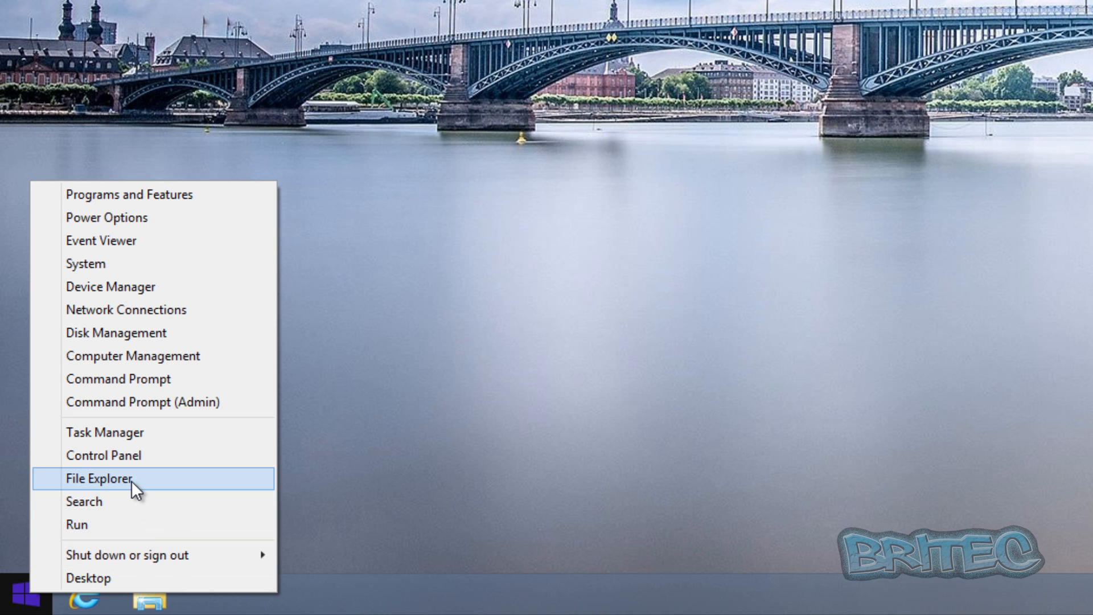
pyautogui.click(105, 479)
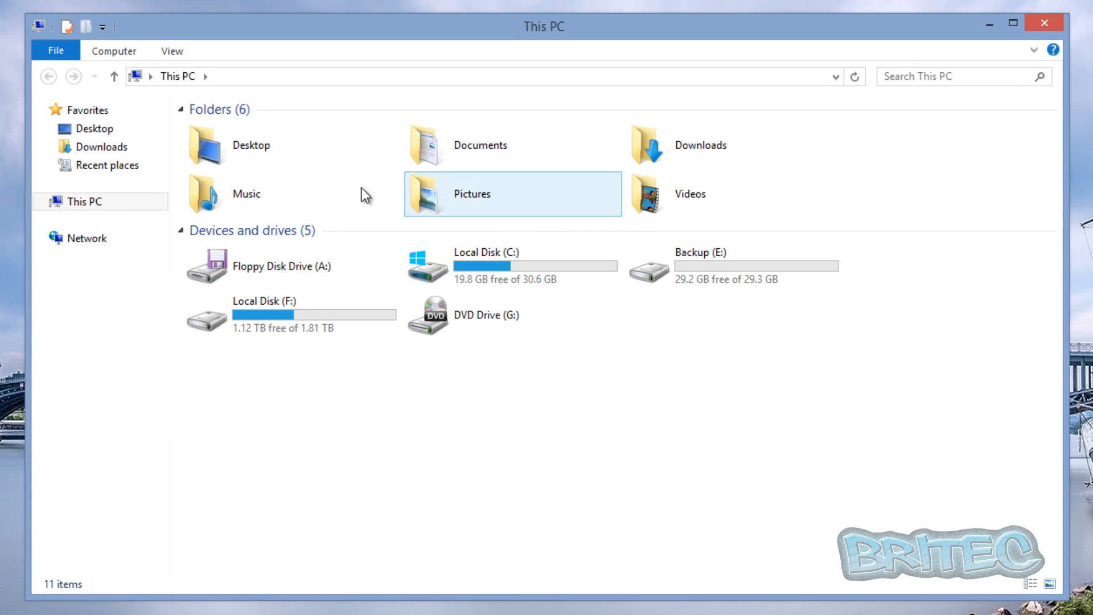
pyautogui.click(502, 265)
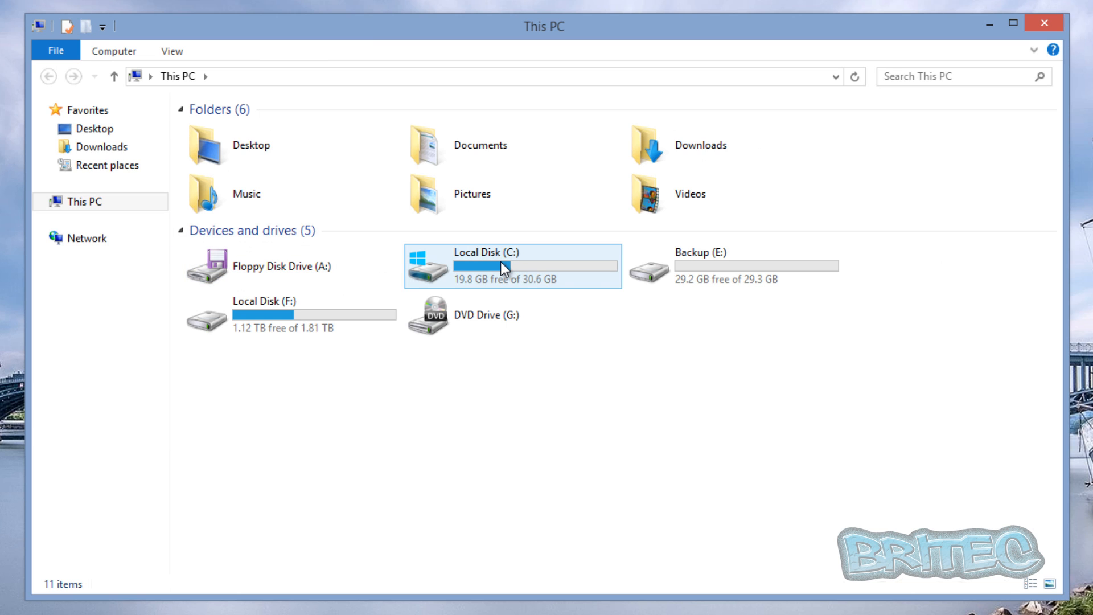
pyautogui.doubleClick(505, 267)
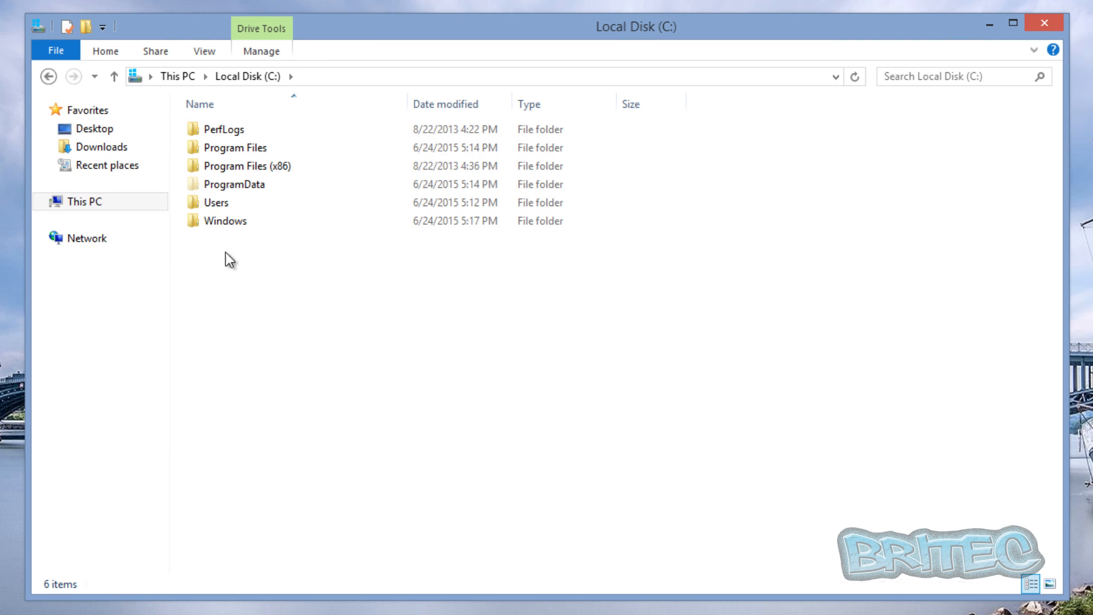
# Step: Open the Britec profile folder under Users and show its View settings
pyautogui.doubleClick(217, 202)
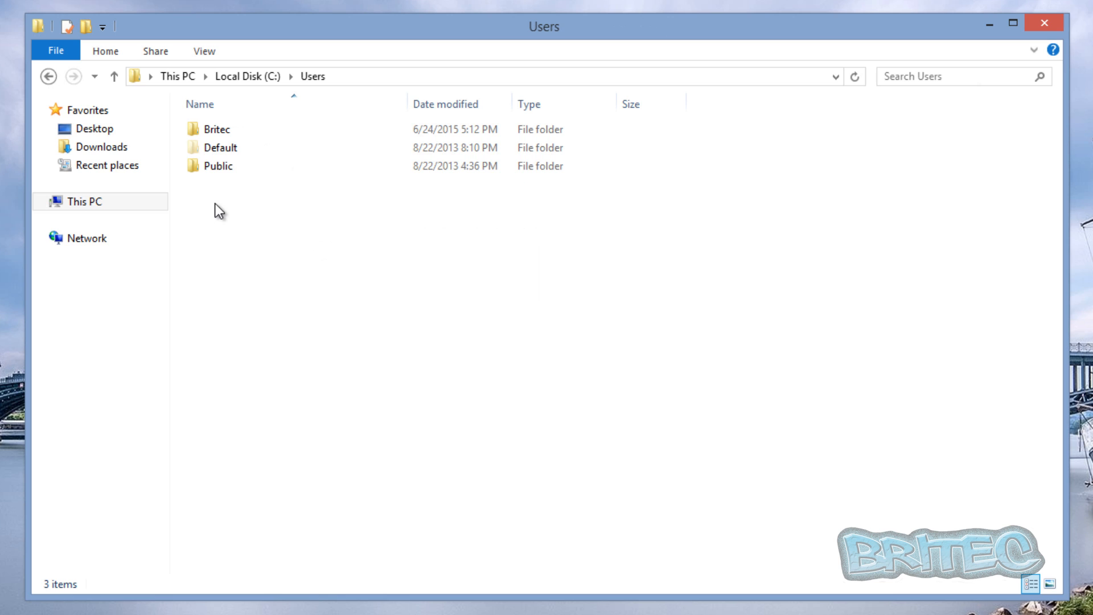
pyautogui.click(216, 129)
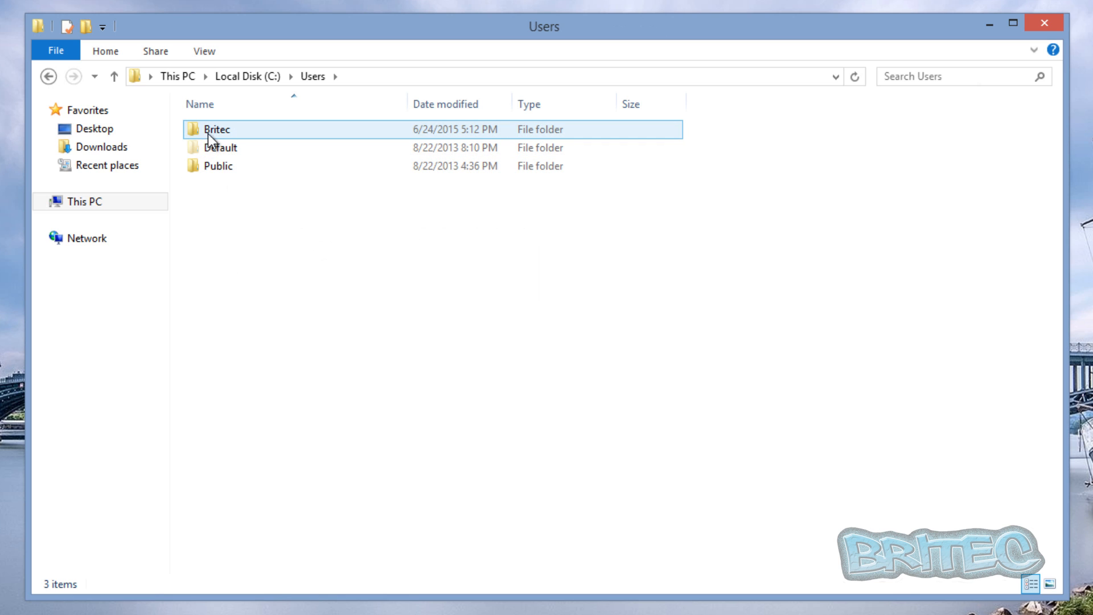
pyautogui.doubleClick(215, 129)
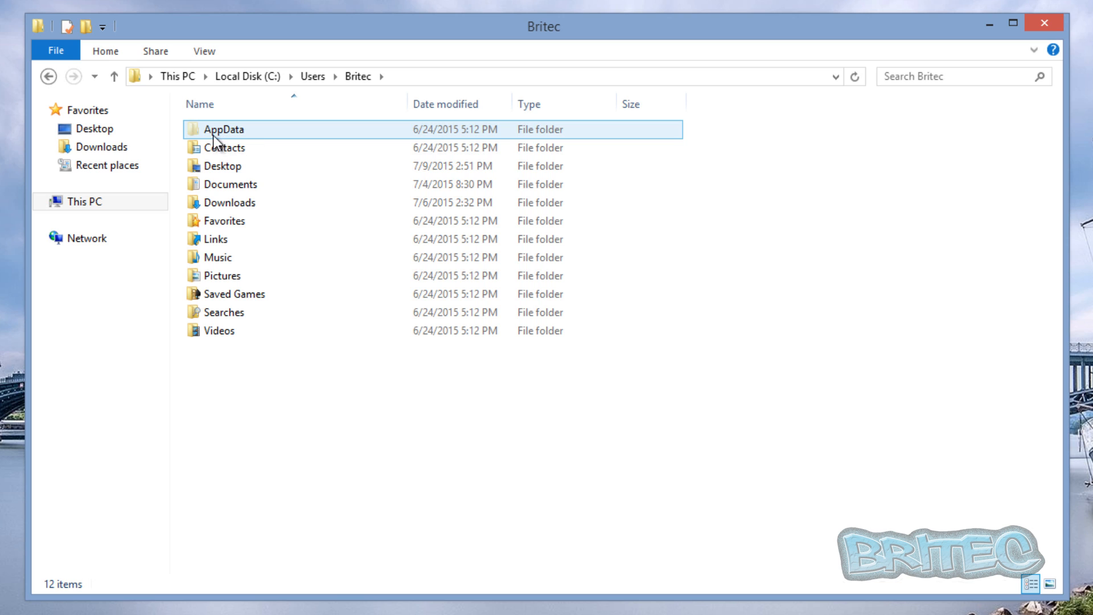
pyautogui.moveTo(207, 142)
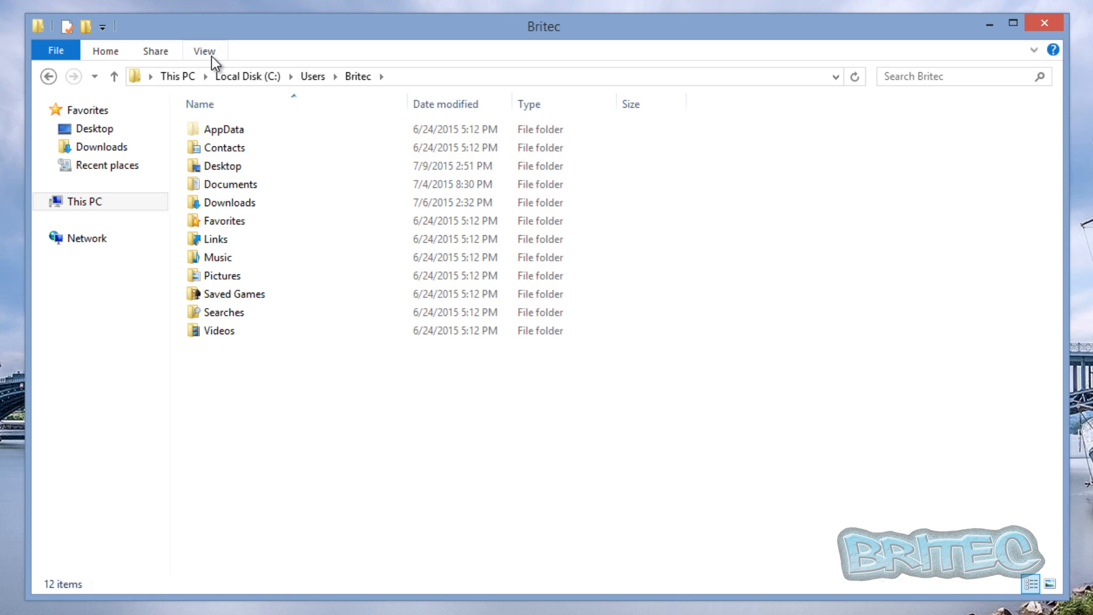
pyautogui.click(203, 50)
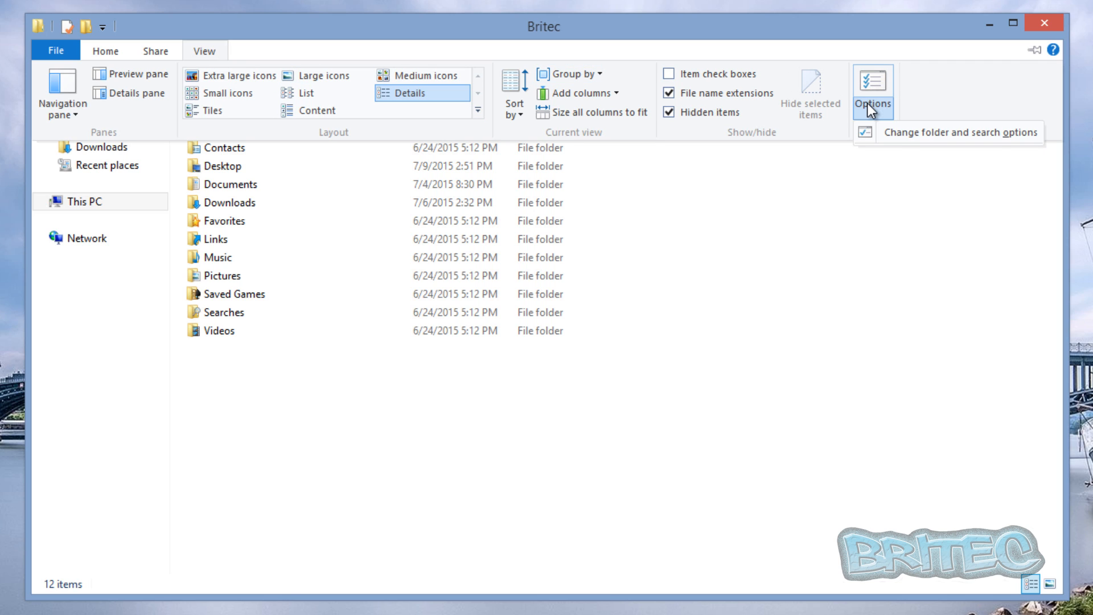
pyautogui.moveTo(871, 98)
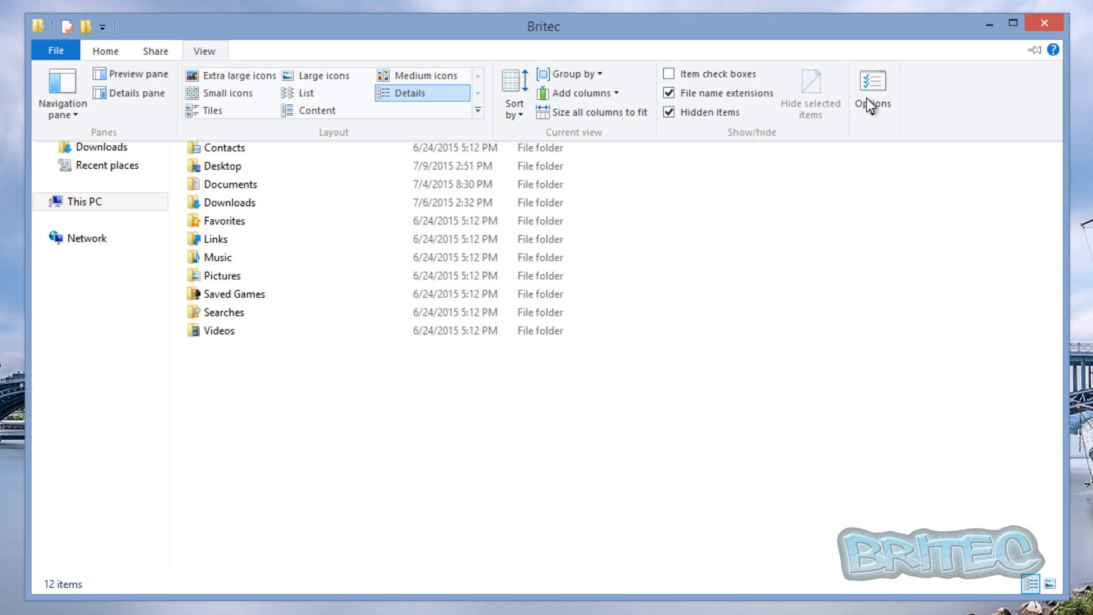
# Step: In Folder Options, show hidden files, folders and drives and known file extensions, then apply
pyautogui.click(870, 87)
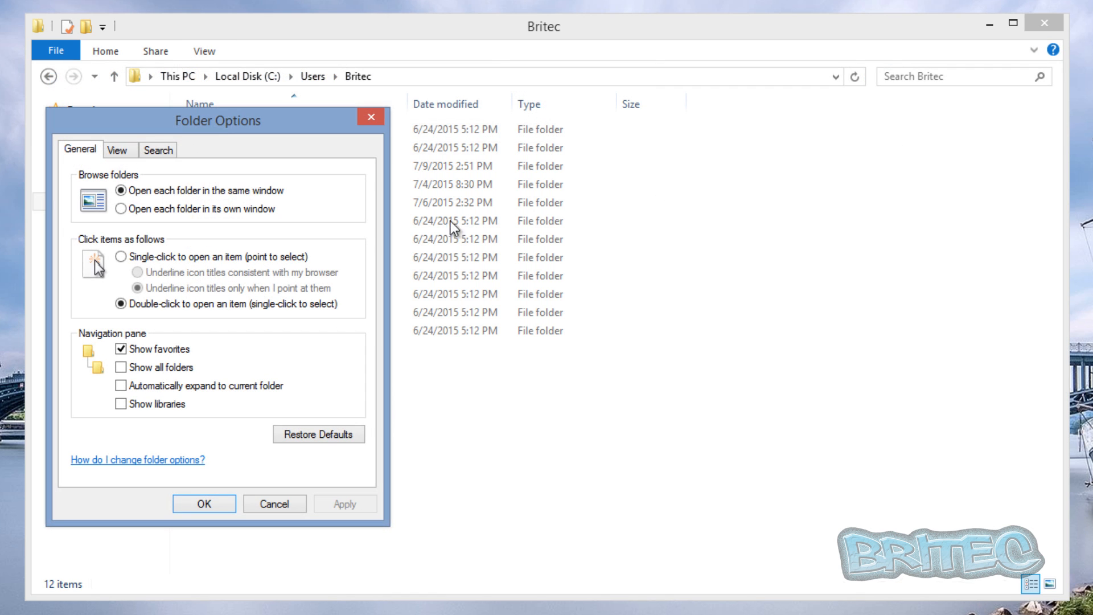
pyautogui.moveTo(141, 339)
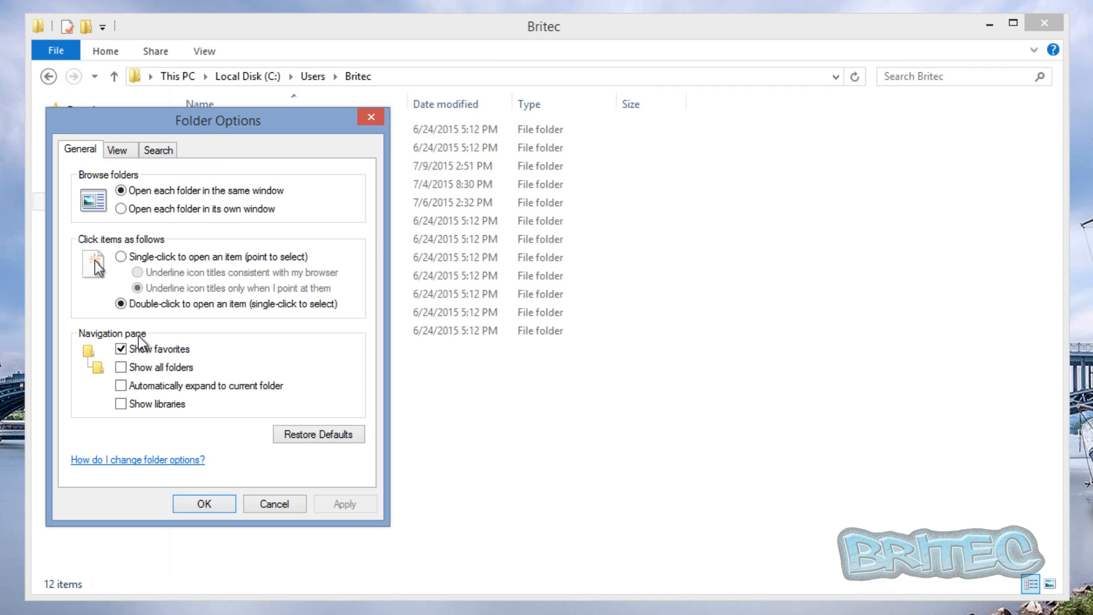
pyautogui.click(118, 150)
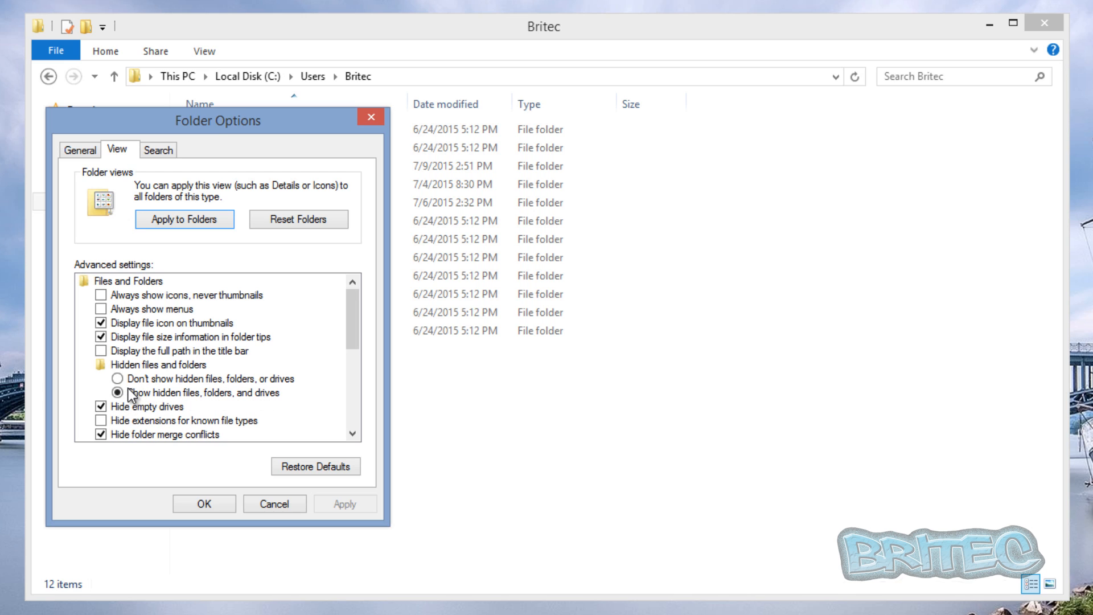
pyautogui.click(118, 378)
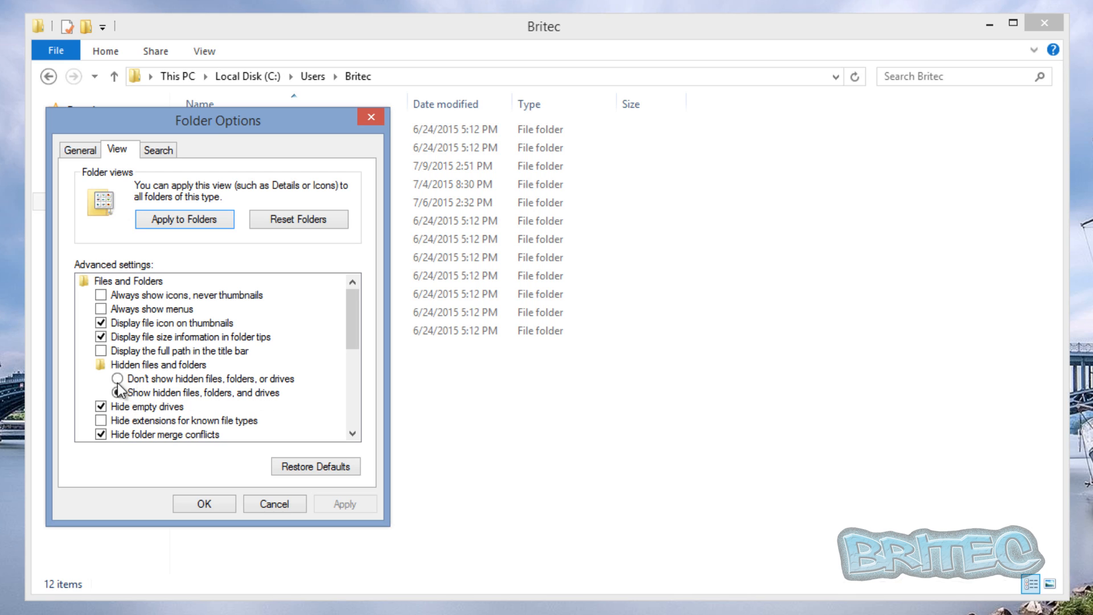
pyautogui.click(119, 392)
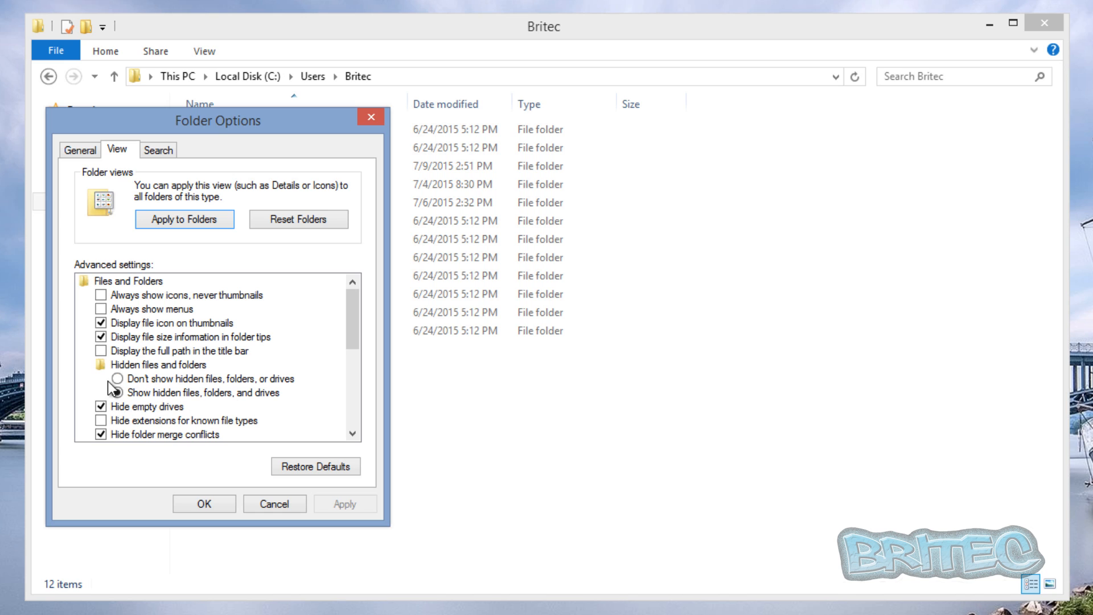
pyautogui.click(102, 392)
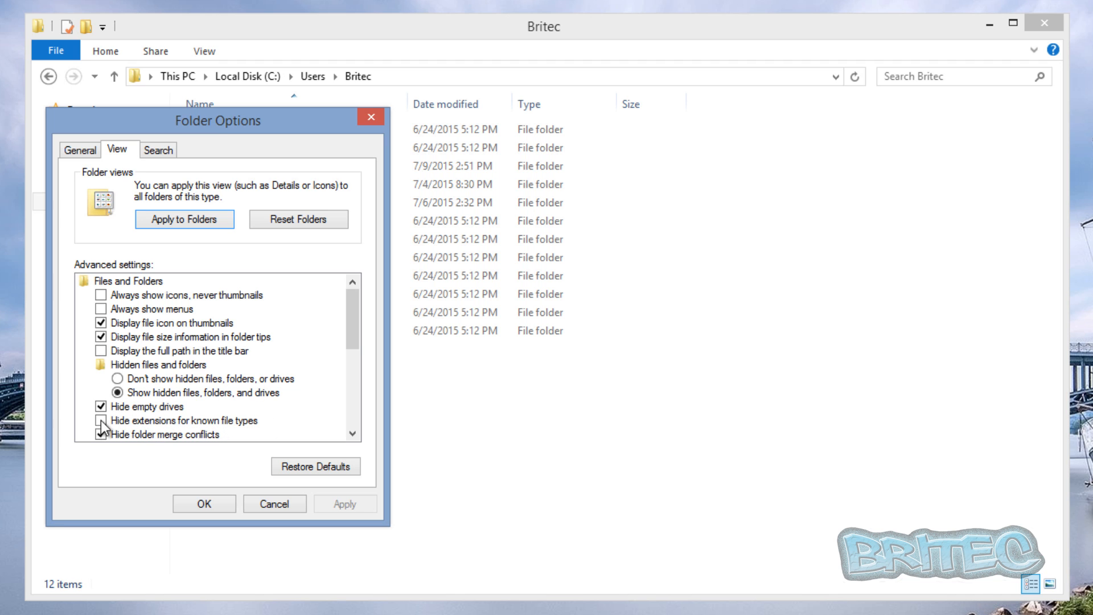
pyautogui.click(203, 503)
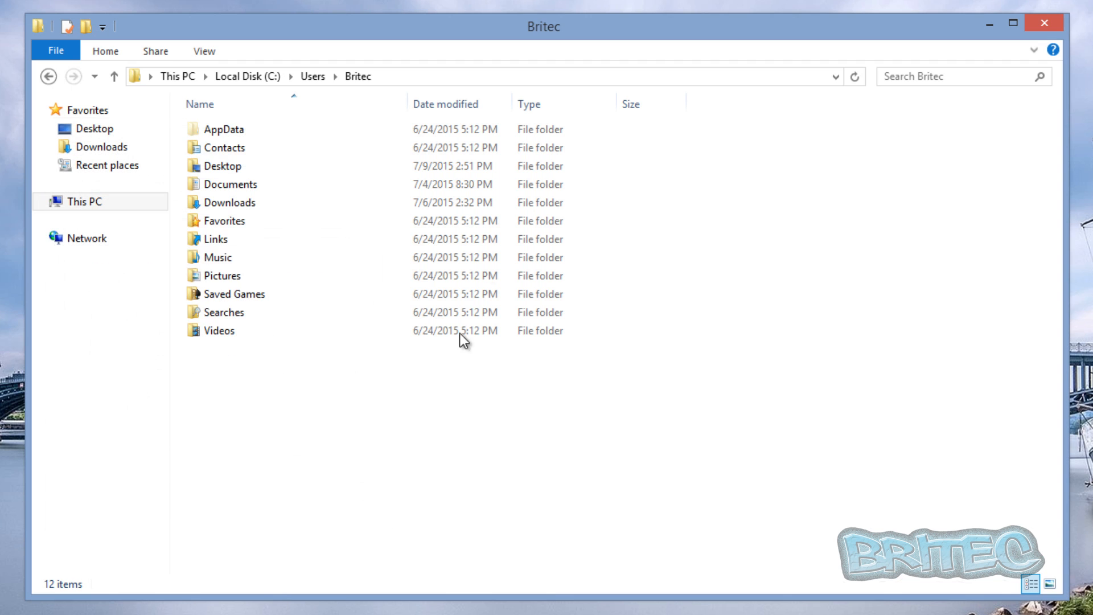
# Step: Navigate into AppData\Local\Microsoft\Media Player where CurrentDatabase_400.wmdb is stored
pyautogui.click(223, 129)
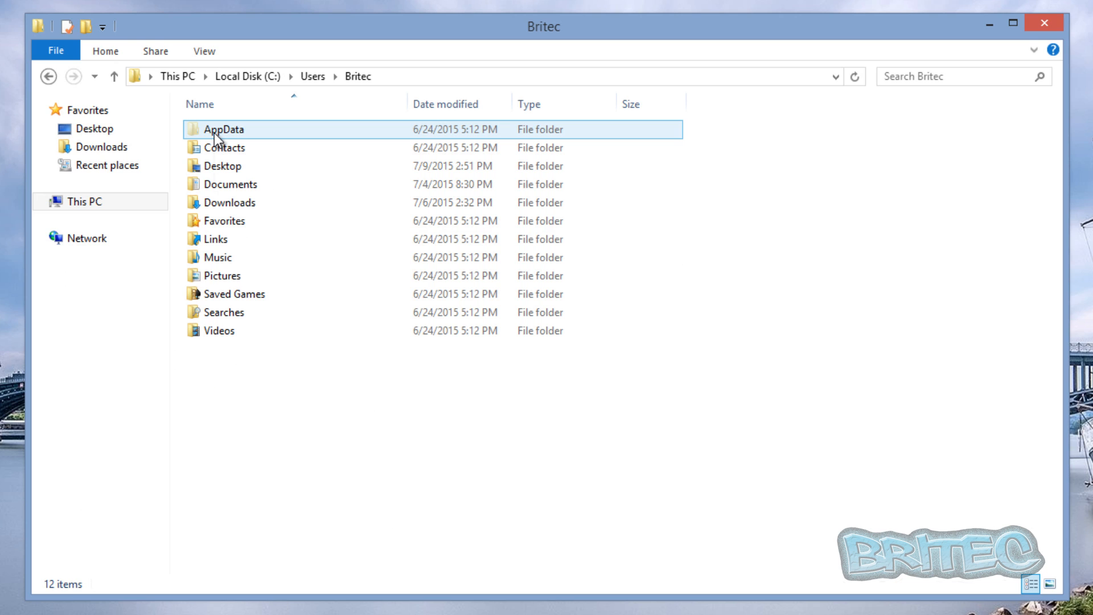
pyautogui.doubleClick(223, 129)
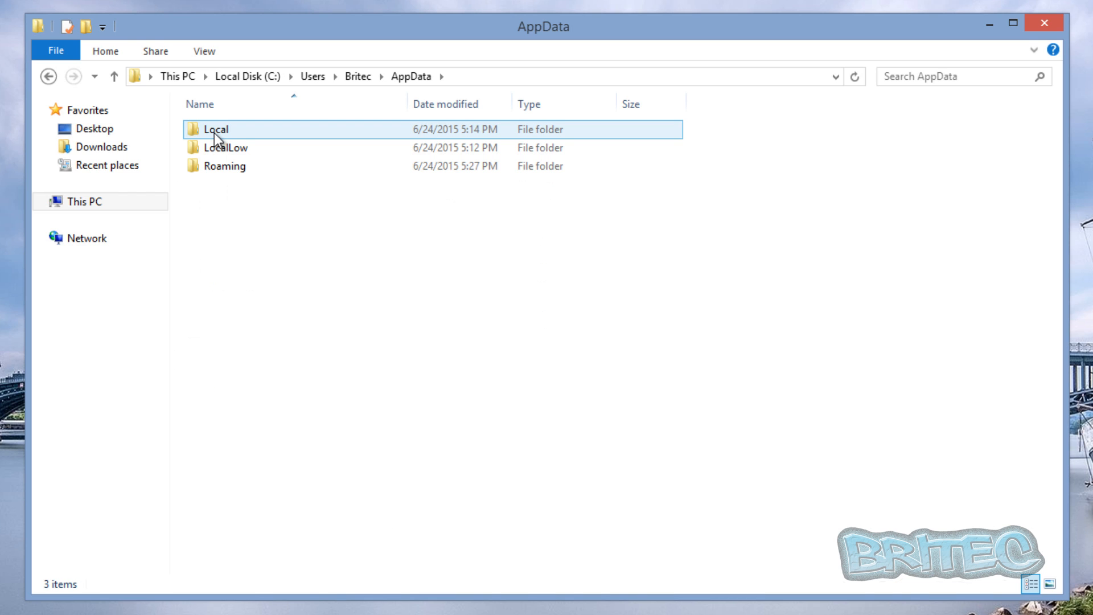
pyautogui.doubleClick(215, 130)
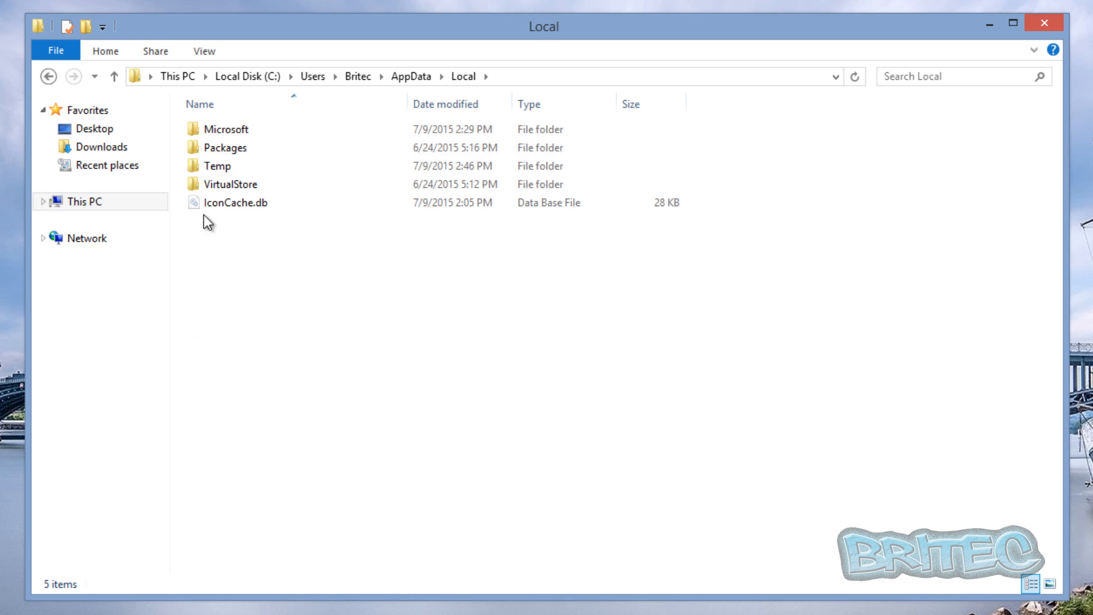
pyautogui.doubleClick(226, 129)
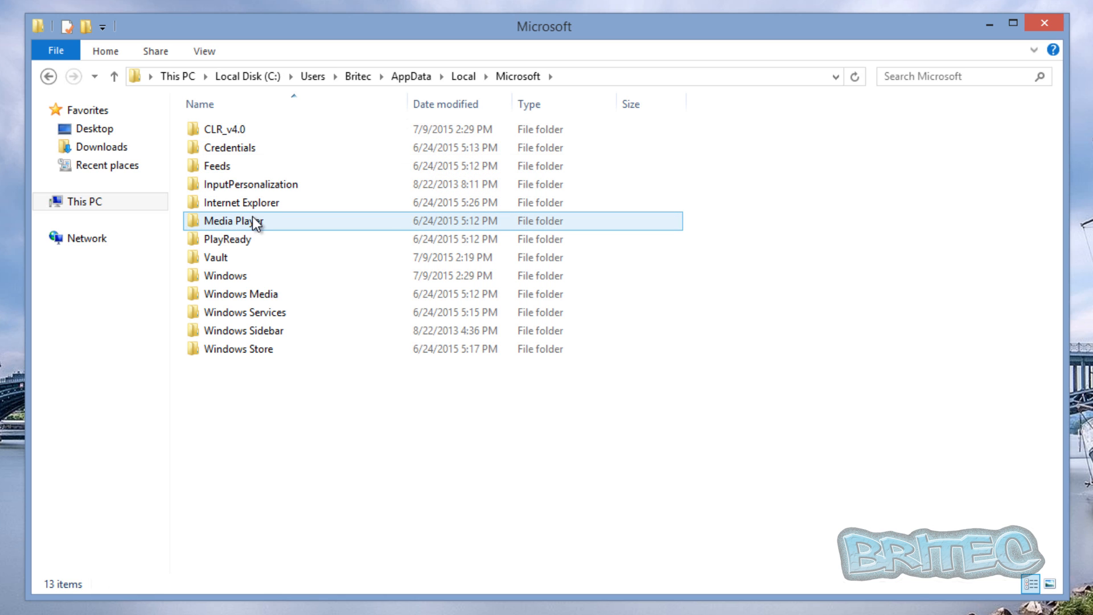
pyautogui.moveTo(241, 221)
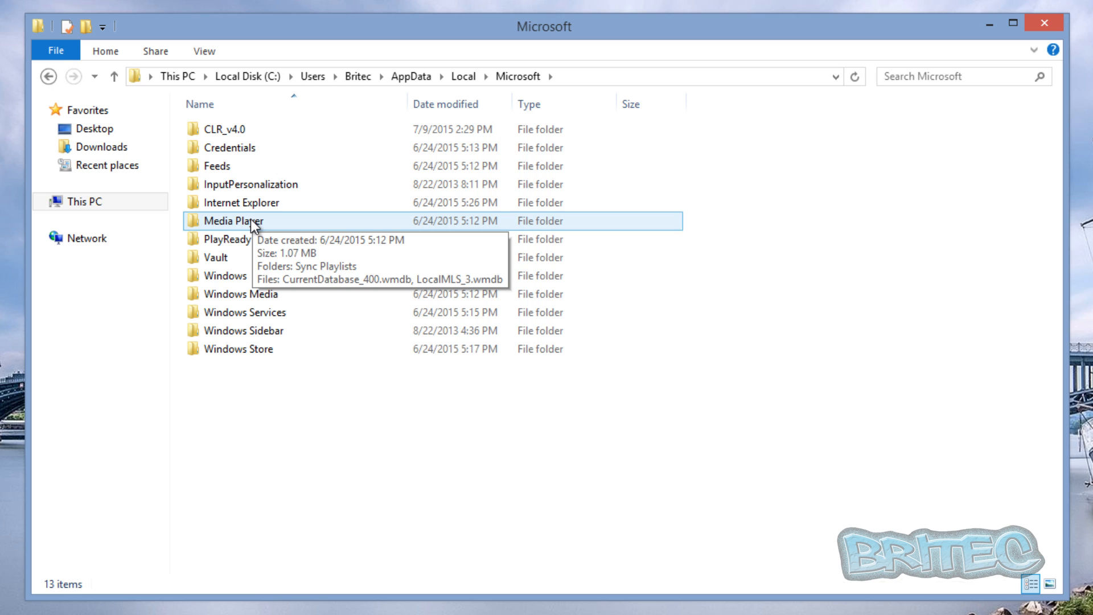
pyautogui.doubleClick(240, 220)
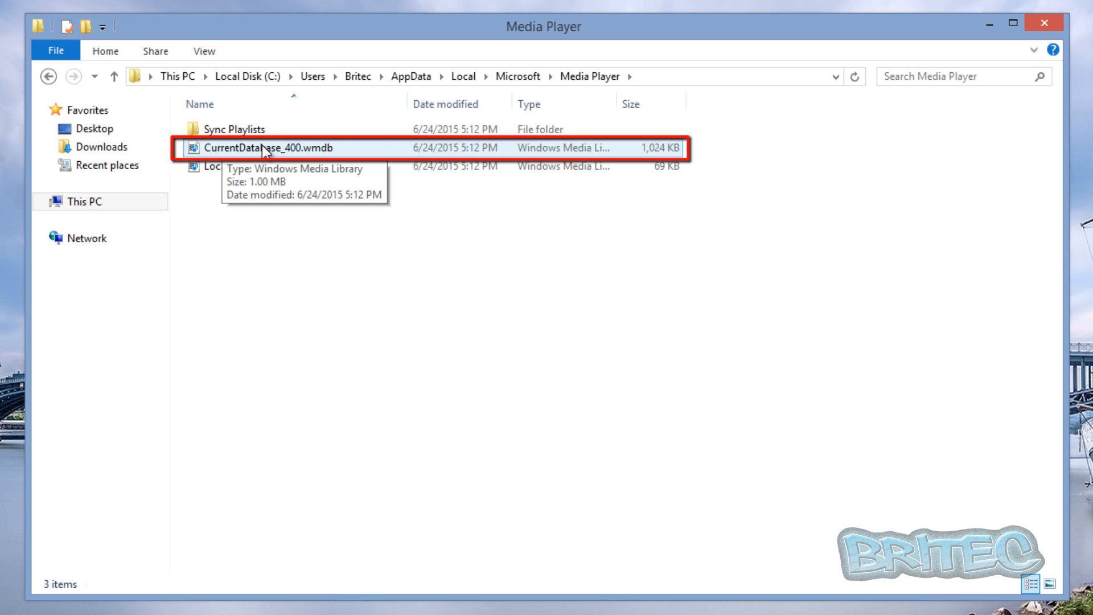
pyautogui.moveTo(668, 148)
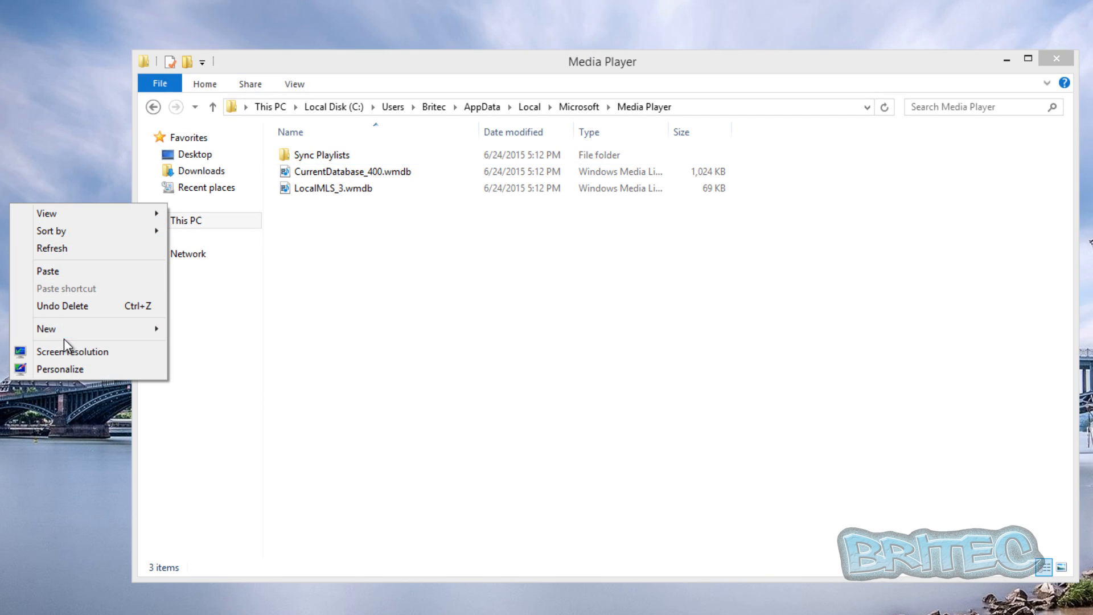
# Step: Create a new desktop folder named backup-wmp
pyautogui.click(46, 328)
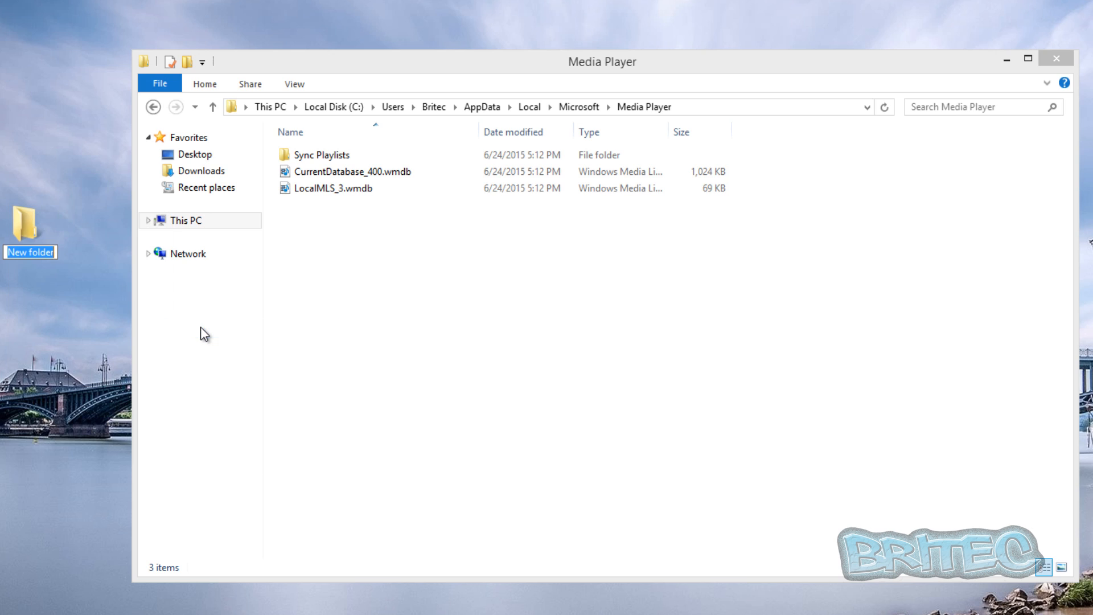
pyautogui.write('backup-')
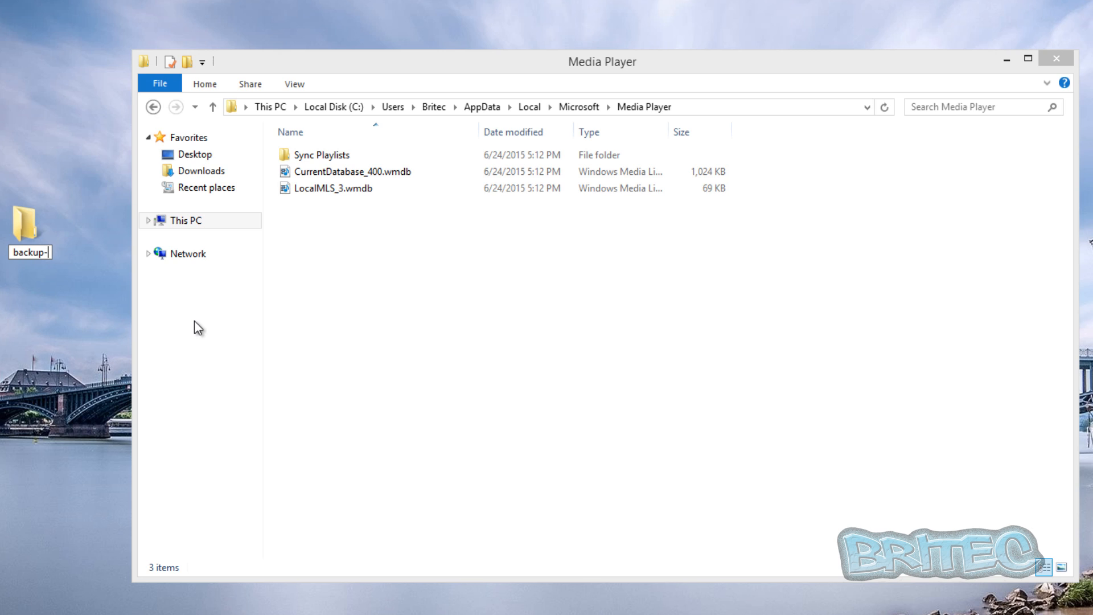
pyautogui.write('wmpl')
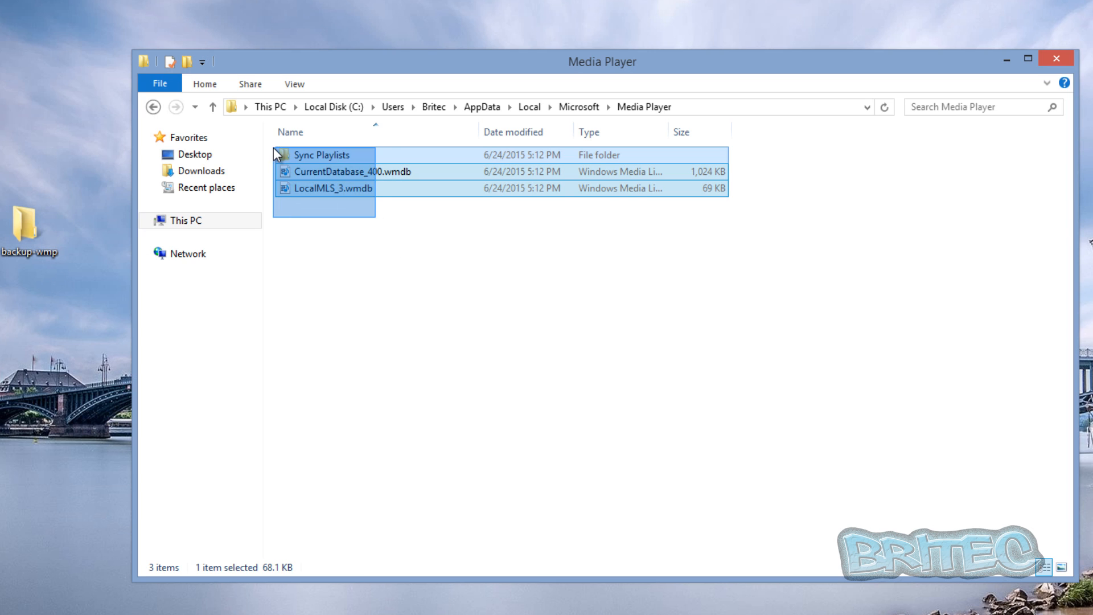
# Step: Copy Media Player's playlists and database files into backup-wmp and close the Explorer window
pyautogui.rightClick(321, 154)
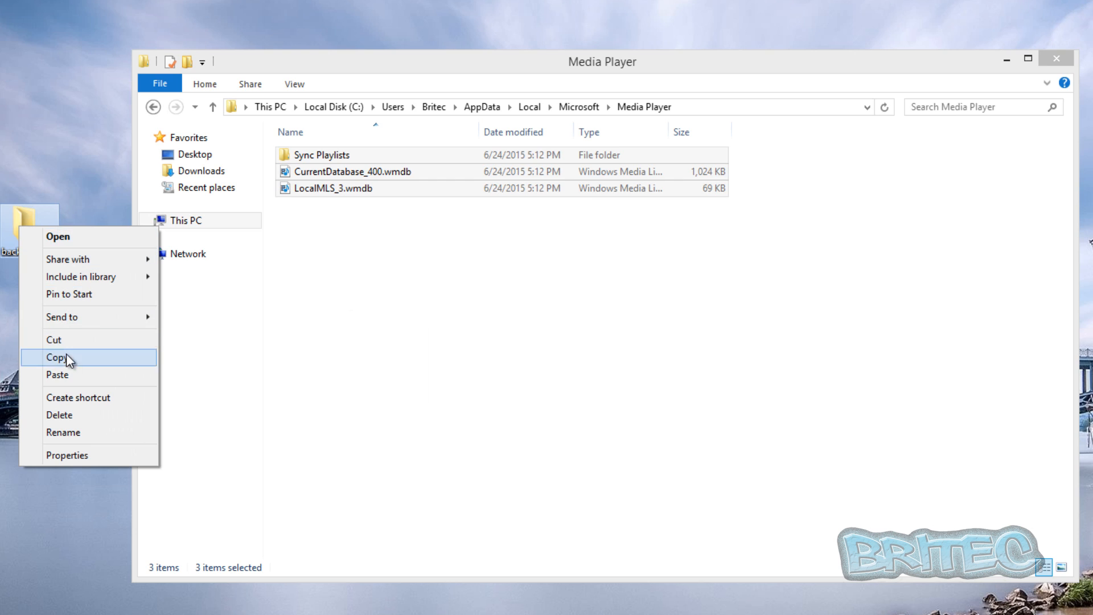
pyautogui.click(56, 357)
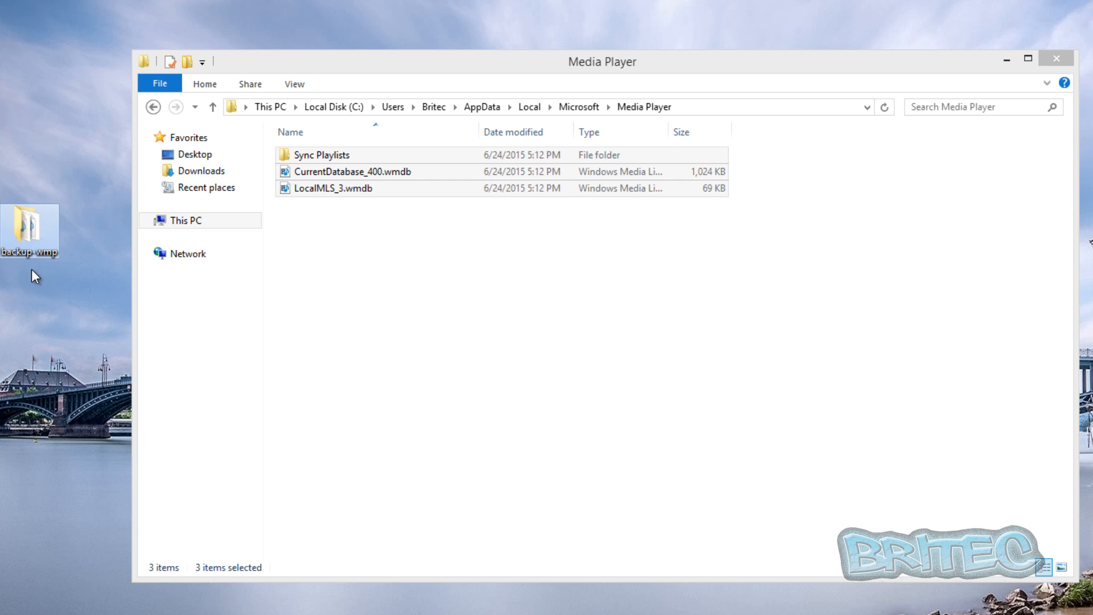
pyautogui.moveTo(30, 226)
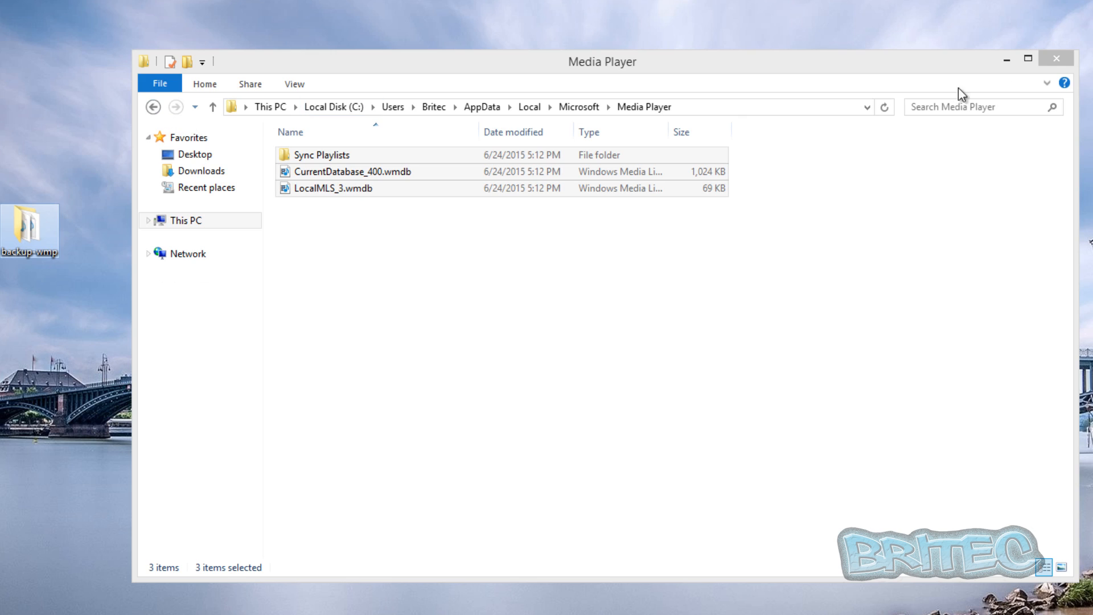
pyautogui.click(1055, 58)
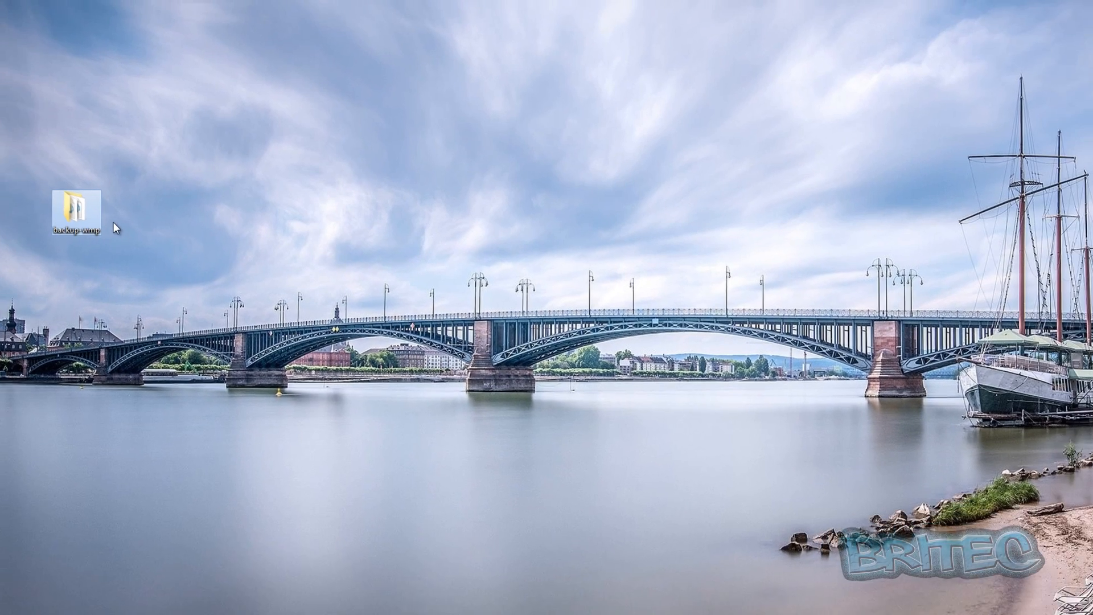
pyautogui.moveTo(76, 202)
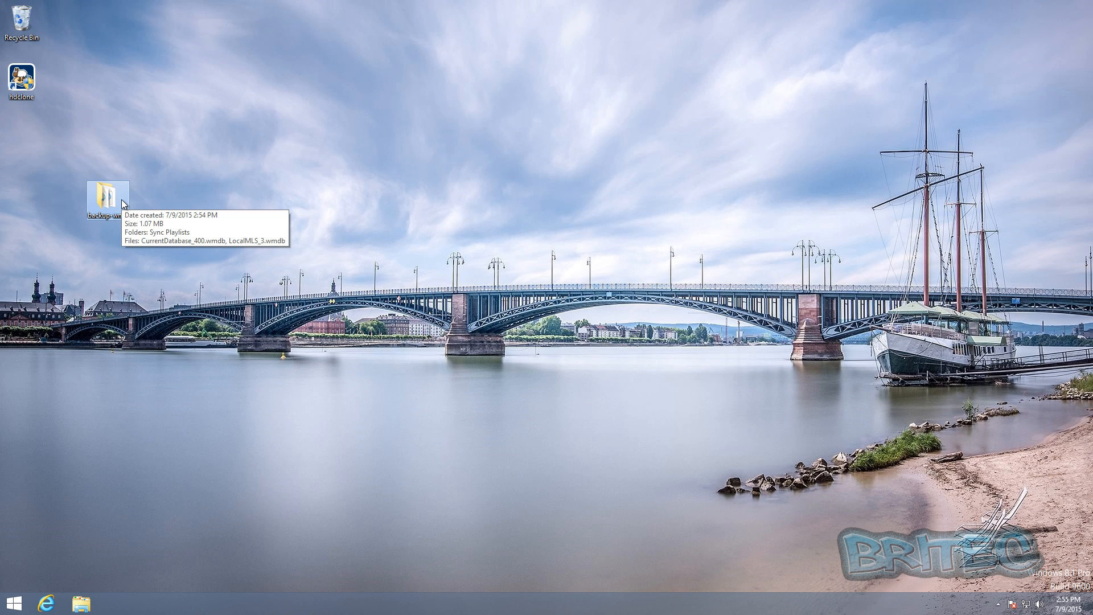
pyautogui.moveTo(129, 208)
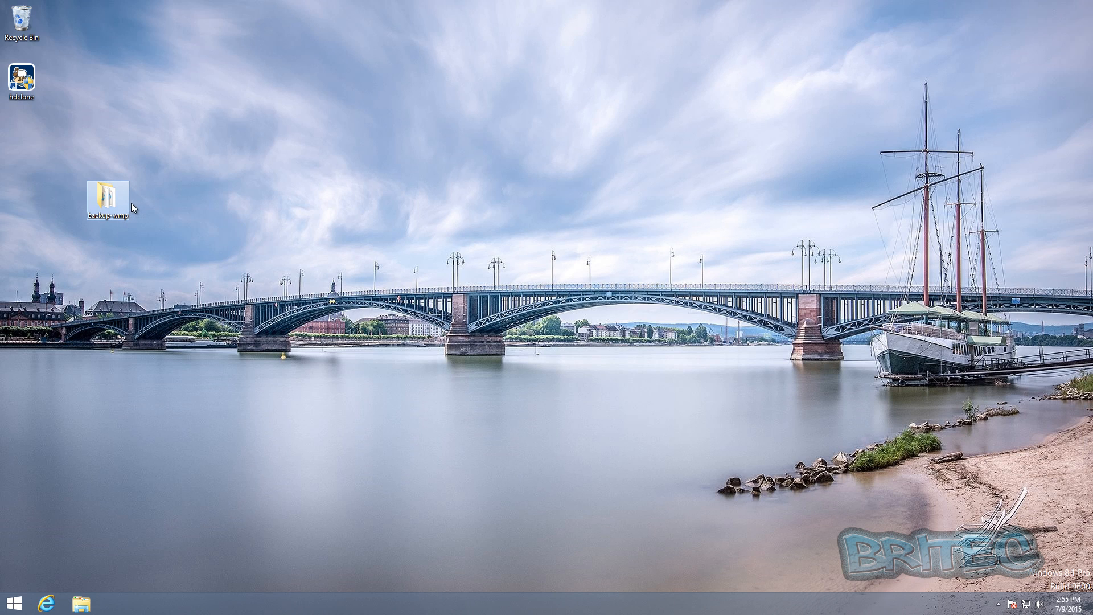
pyautogui.moveTo(108, 192)
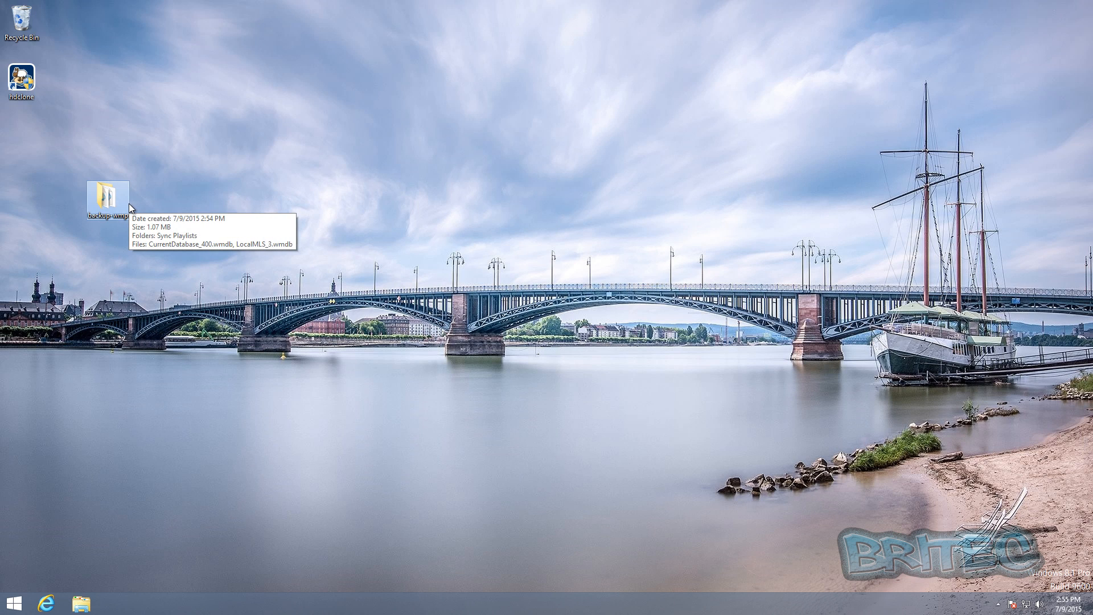
pyautogui.moveTo(261, 332)
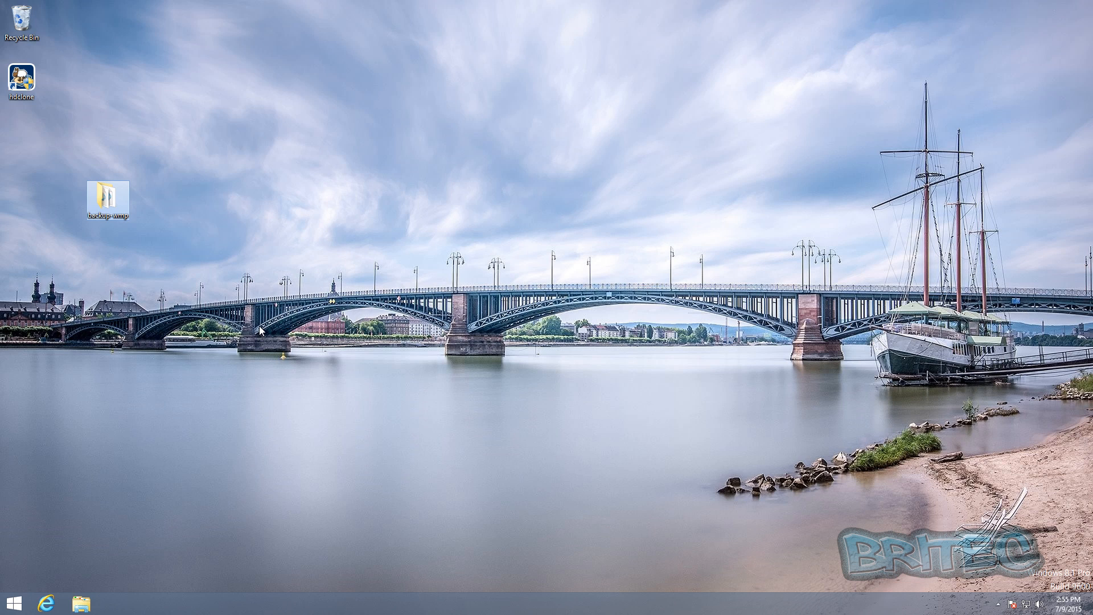
pyautogui.moveTo(127, 456)
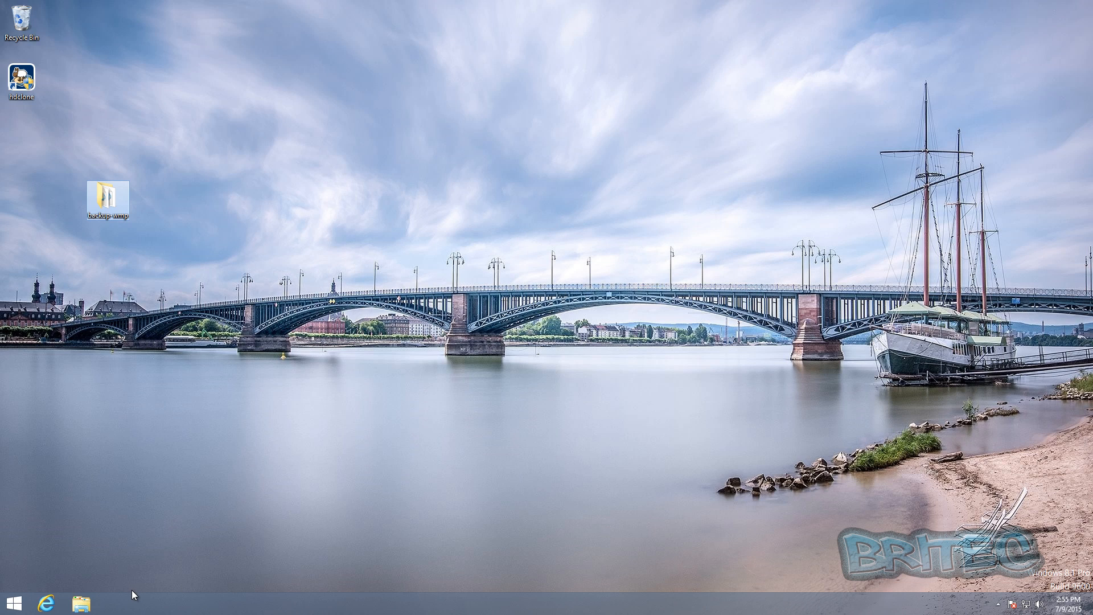
pyautogui.moveTo(232, 567)
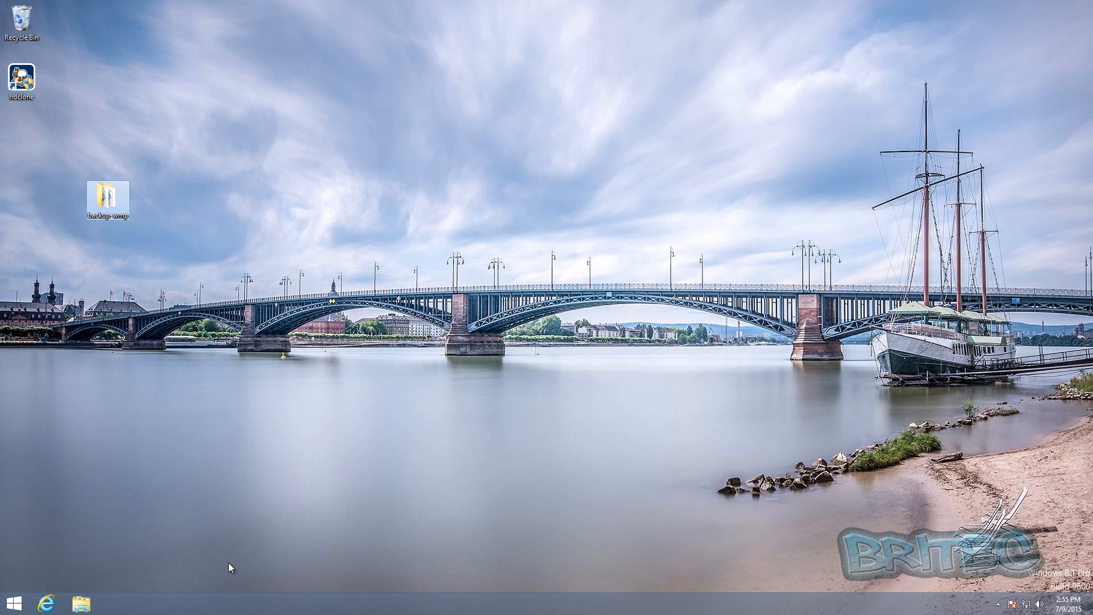
pyautogui.moveTo(229, 567)
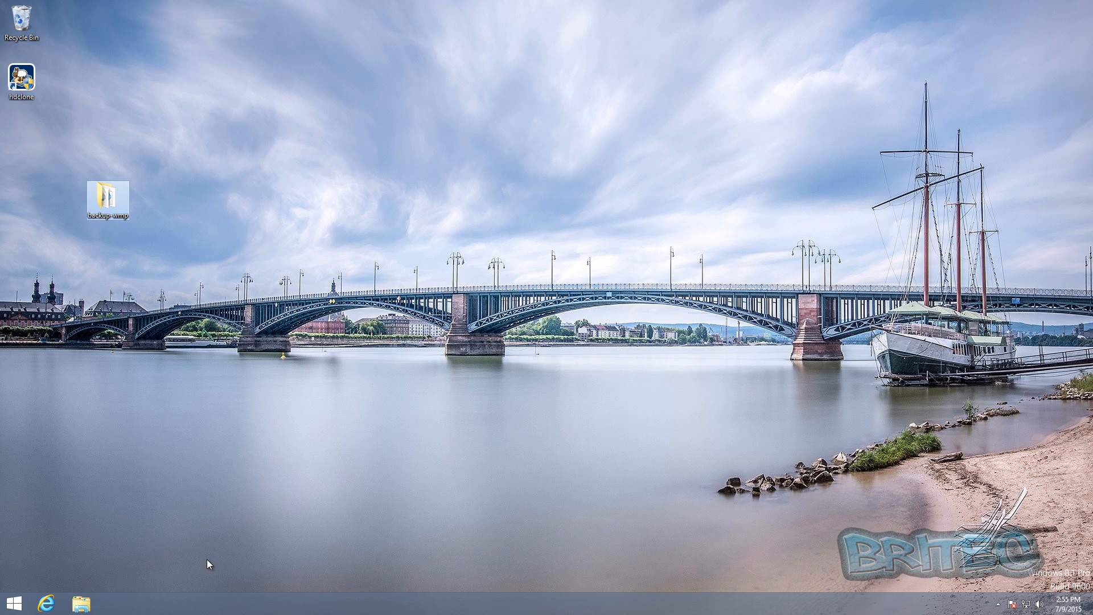
pyautogui.moveTo(144, 577)
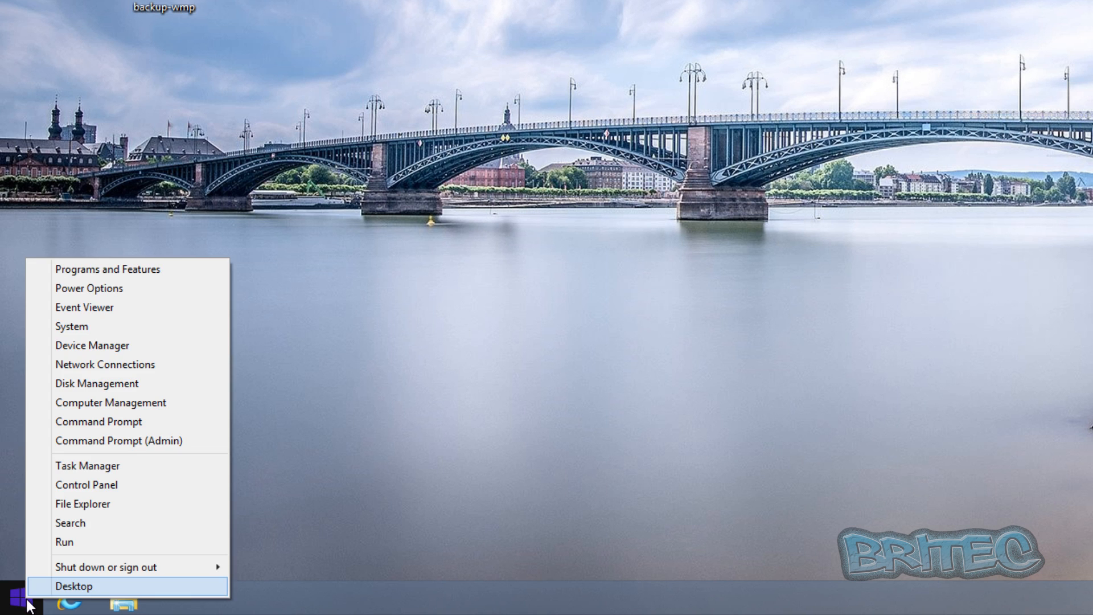
# Step: Open Control Panel and view all items as small icons, including Programs and Features
pyautogui.click(86, 485)
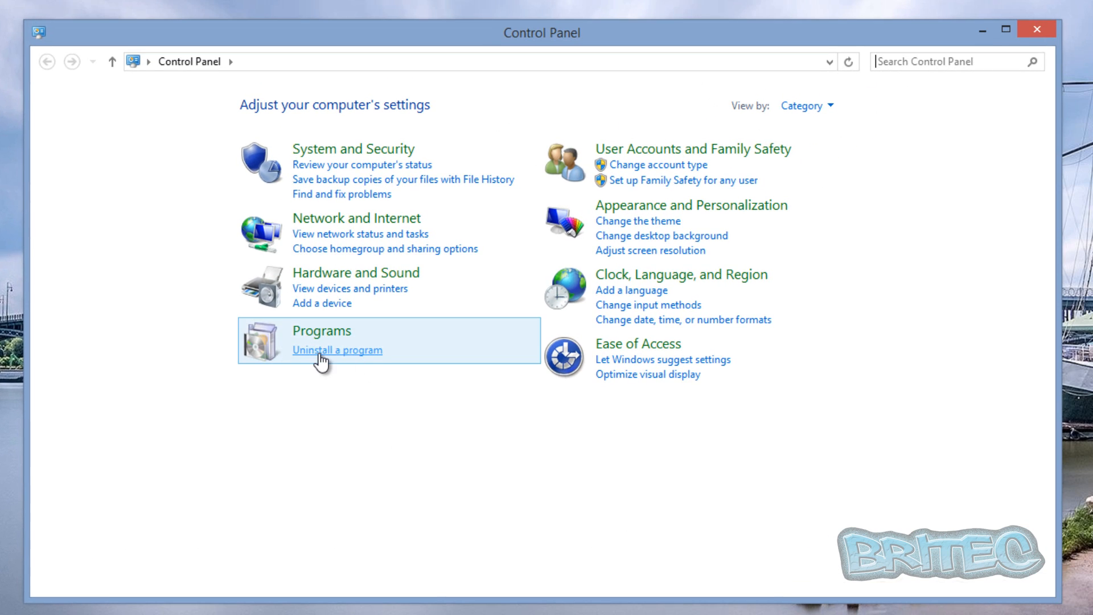
pyautogui.moveTo(804, 105)
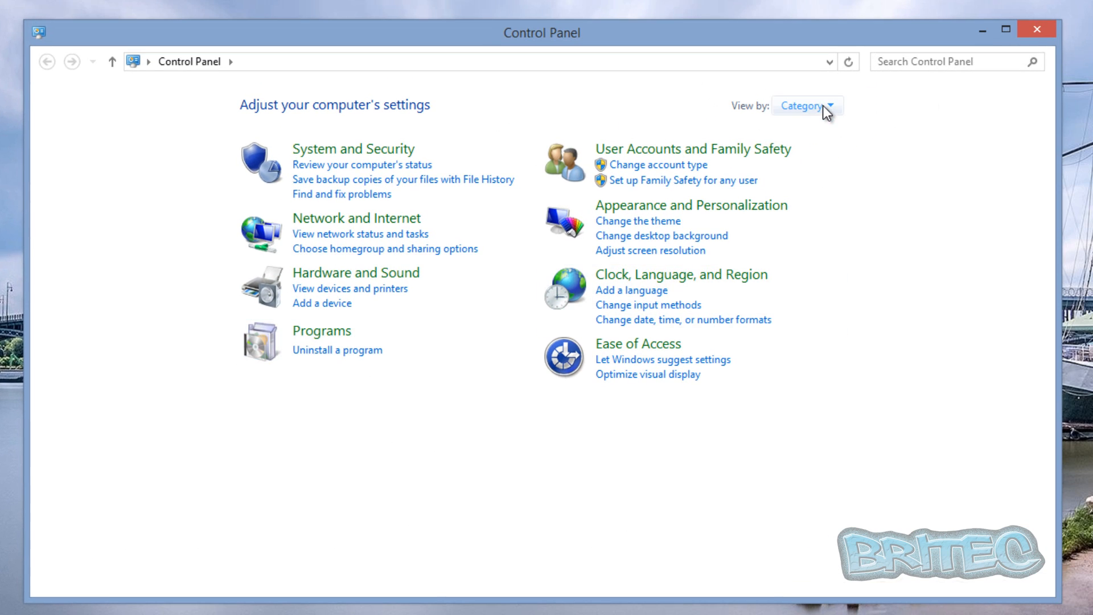
pyautogui.click(804, 106)
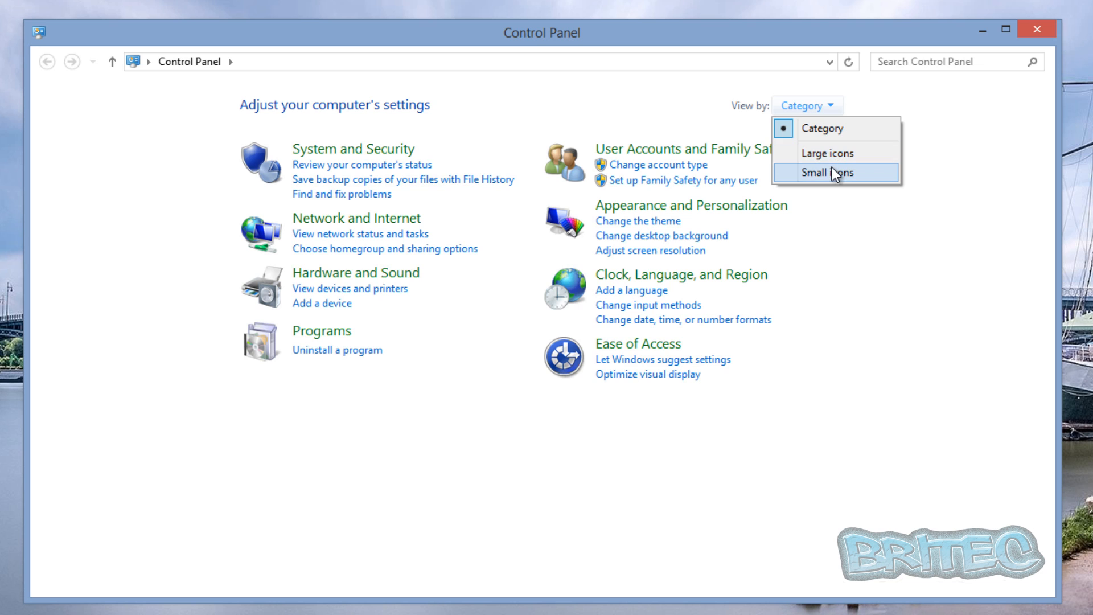
pyautogui.click(826, 172)
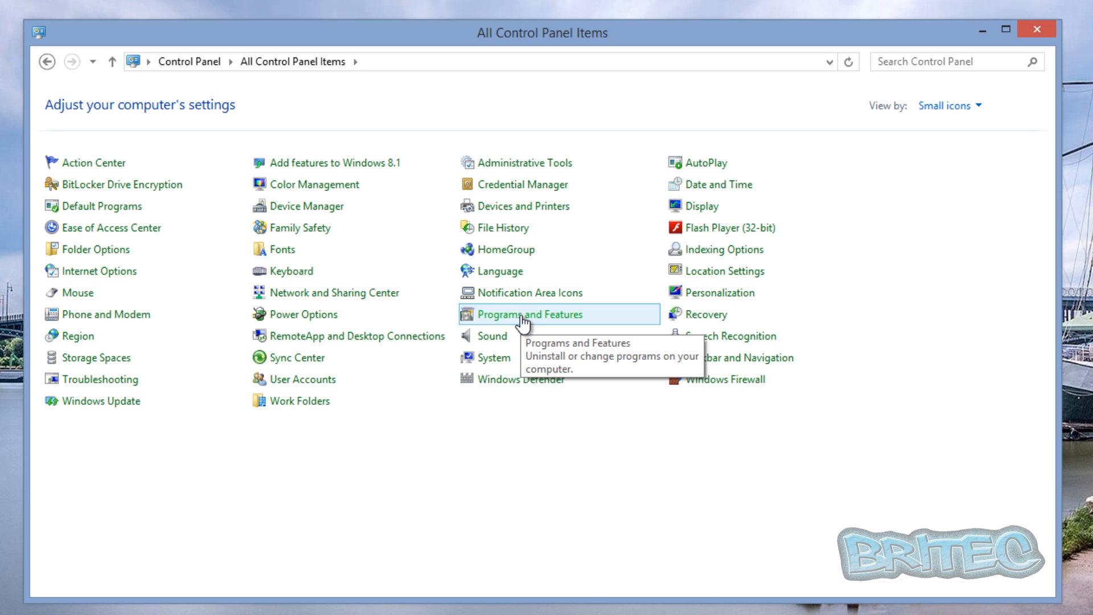
pyautogui.click(948, 105)
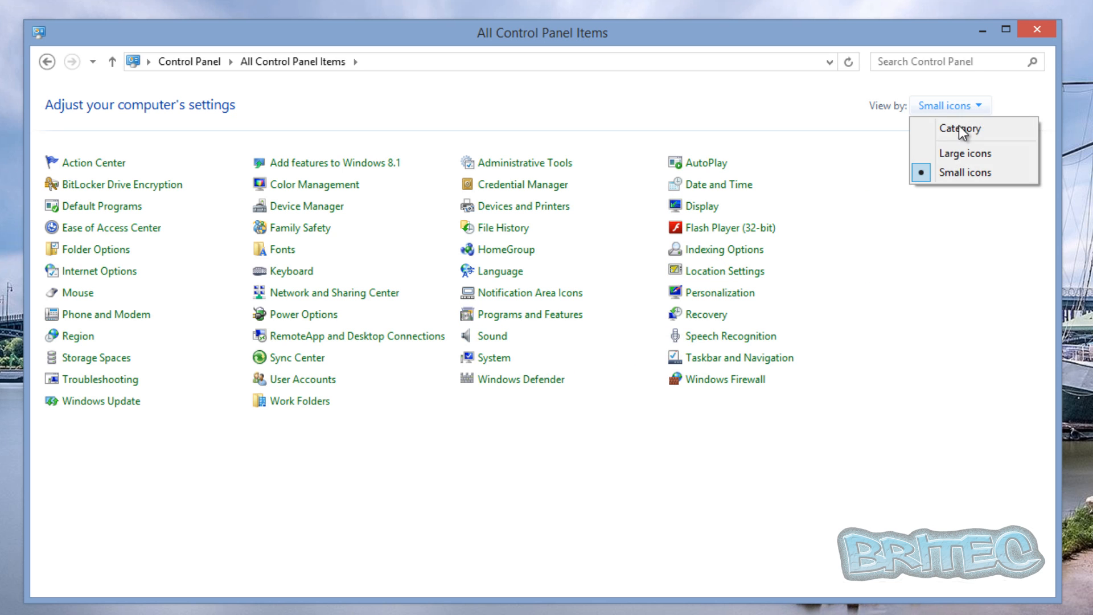
# Step: Return Control Panel to Category view and open Programs and Features
pyautogui.click(960, 128)
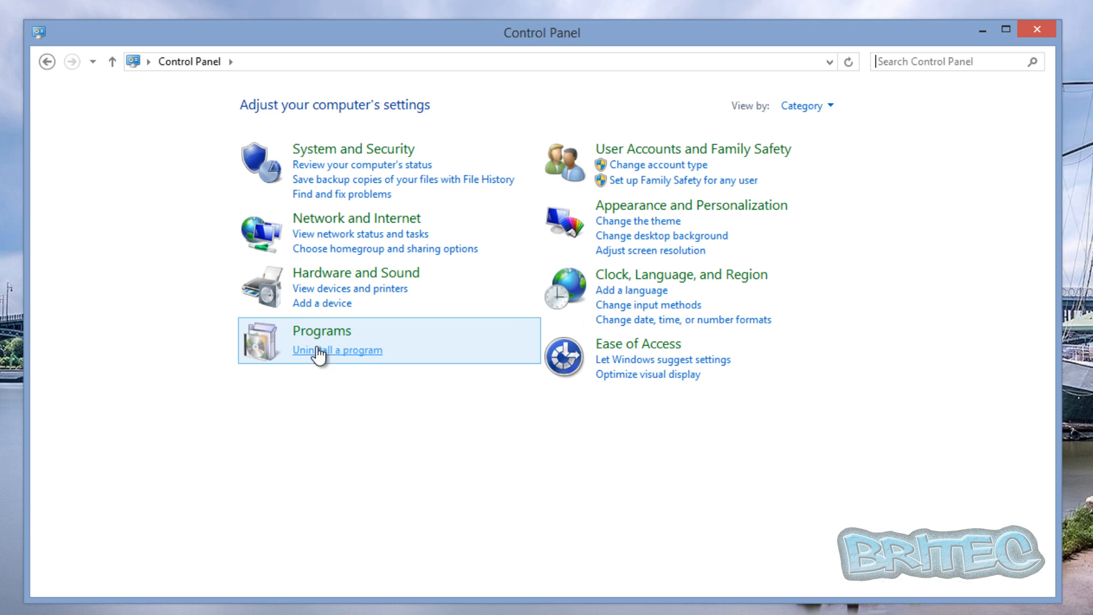
pyautogui.click(336, 350)
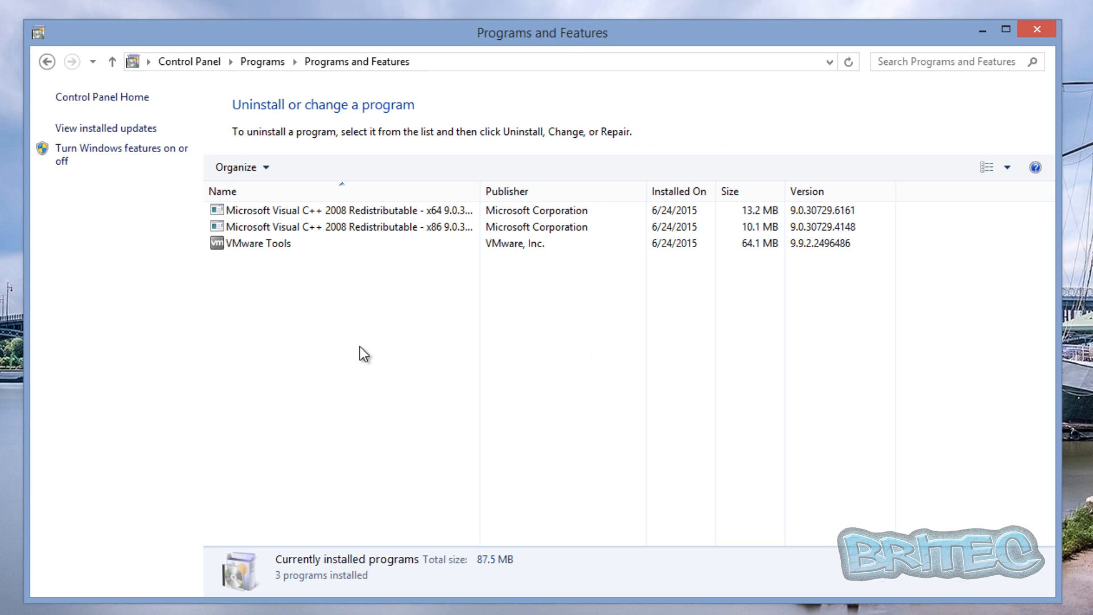
pyautogui.moveTo(105, 148)
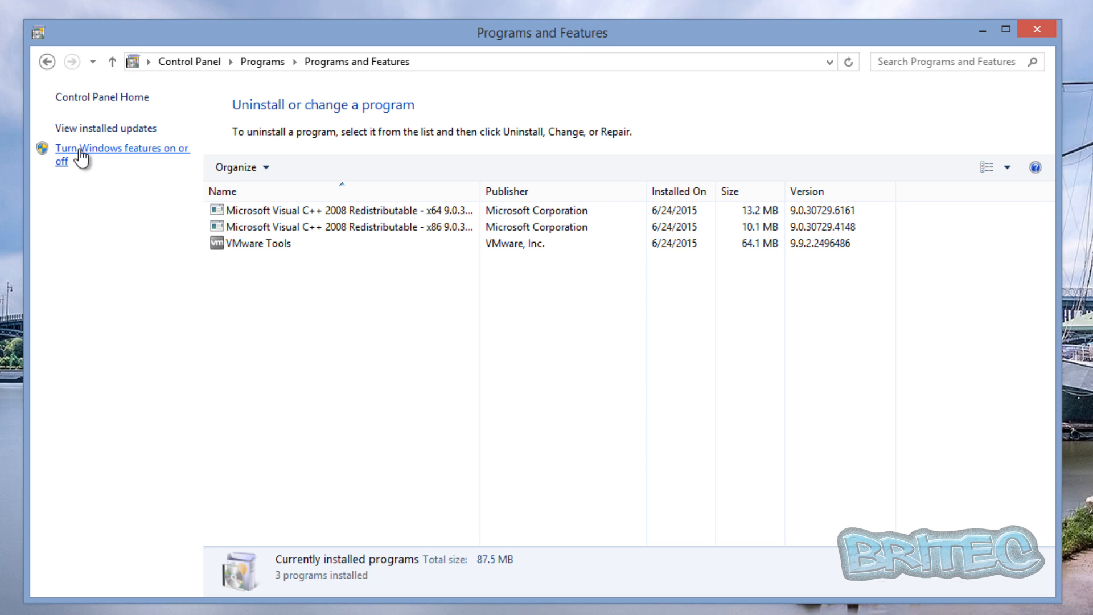
pyautogui.moveTo(148, 159)
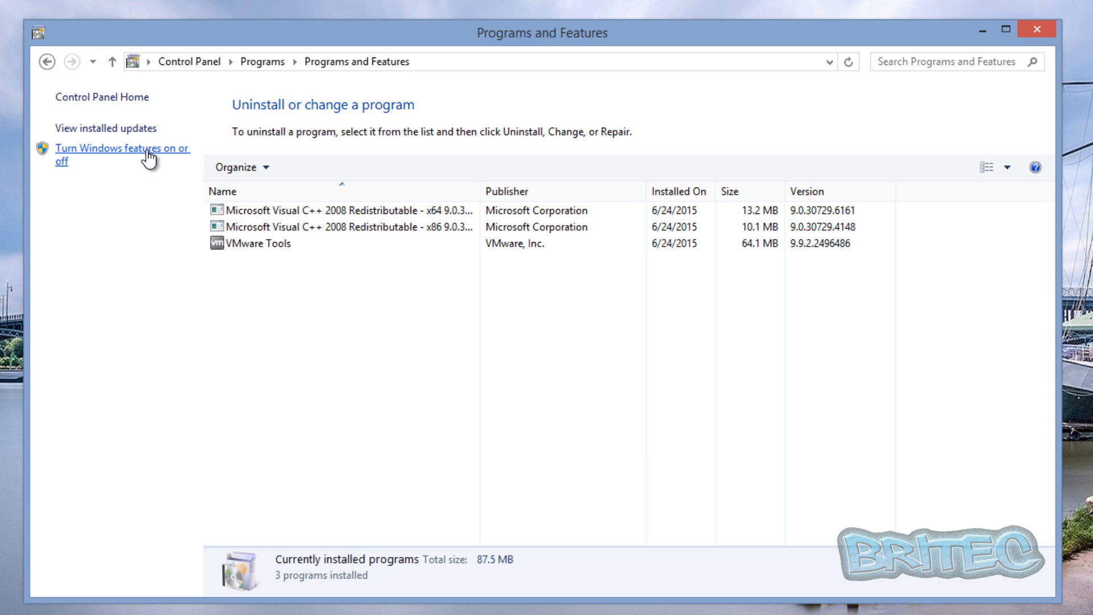
# Step: In Windows Features, untick Media Features with Windows Media Player, confirm and apply the change
pyautogui.click(122, 148)
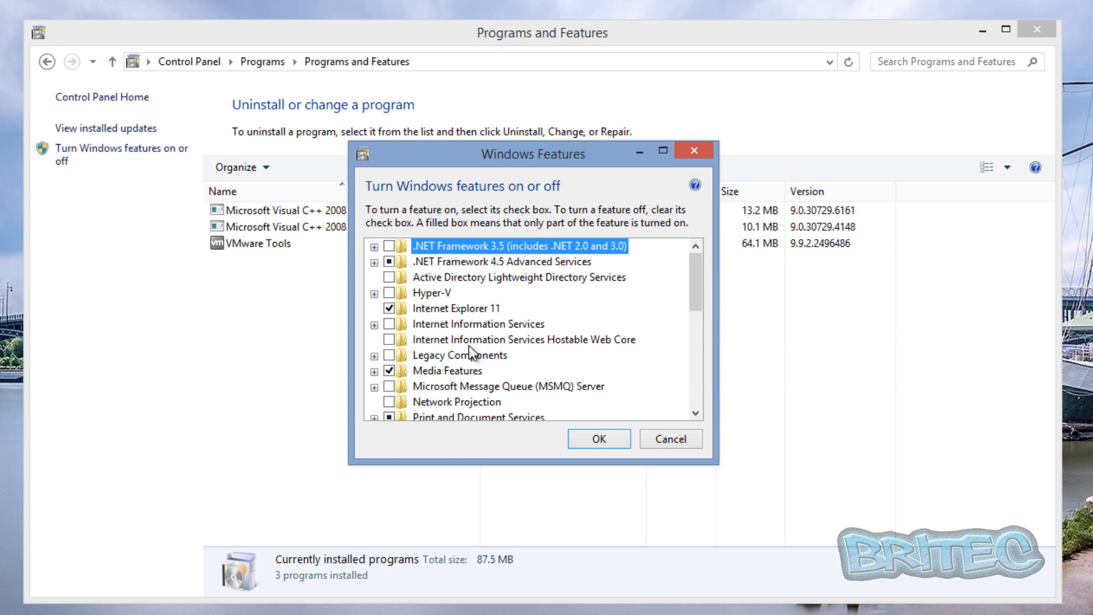
pyautogui.moveTo(664, 328)
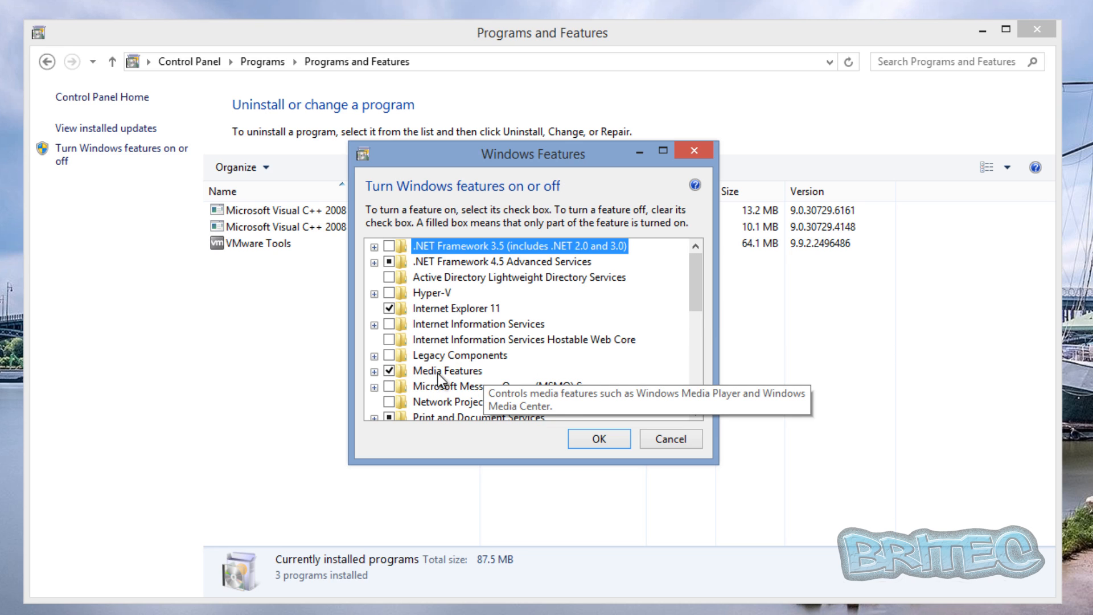
pyautogui.click(376, 370)
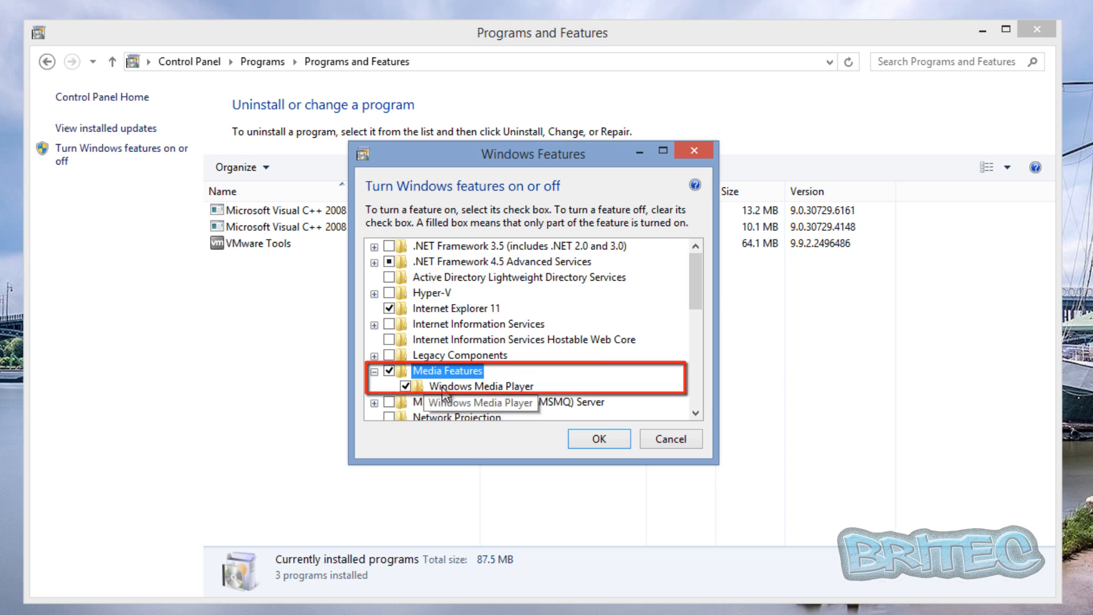
pyautogui.click(390, 370)
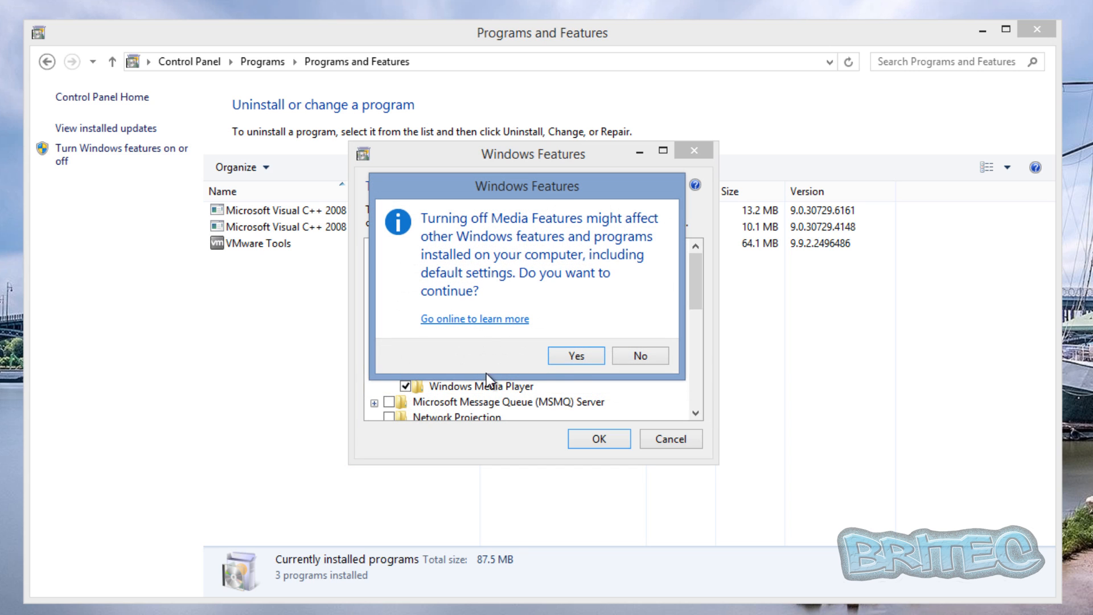
pyautogui.click(576, 356)
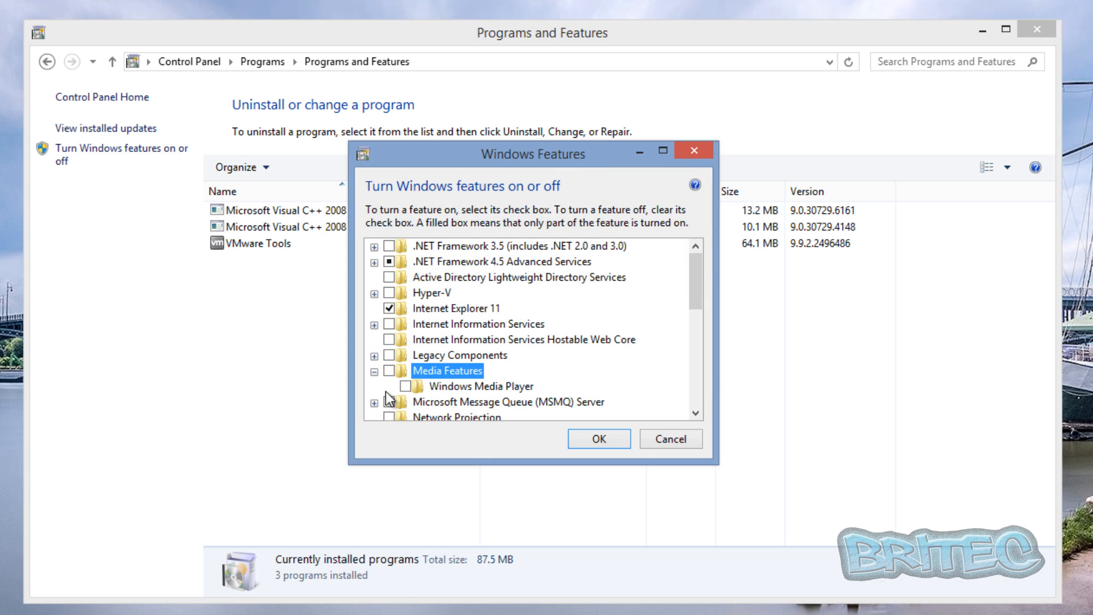
pyautogui.moveTo(399, 383)
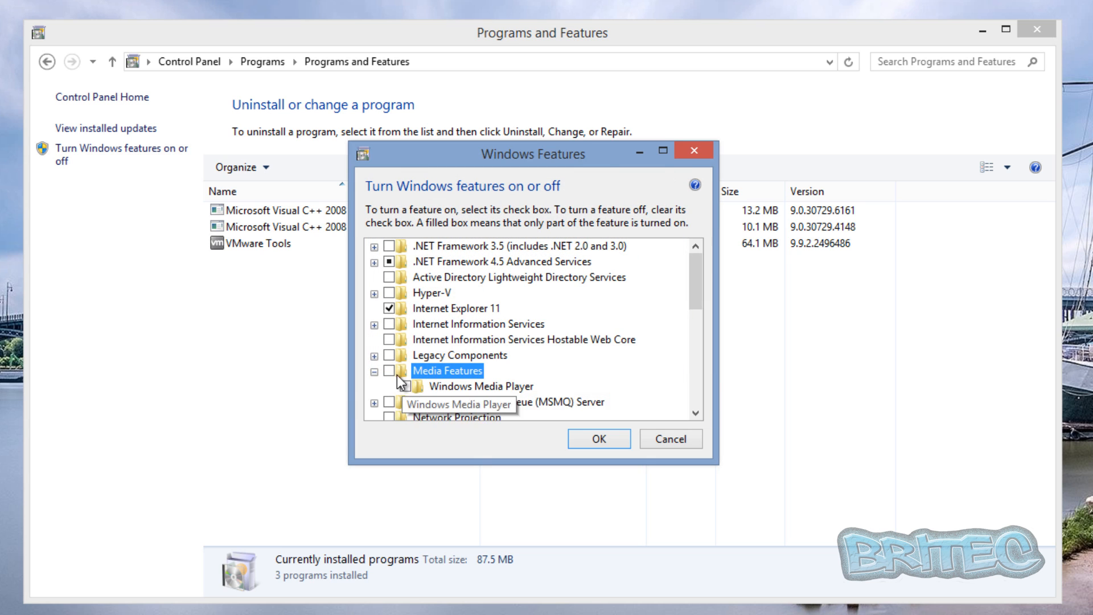
pyautogui.click(596, 439)
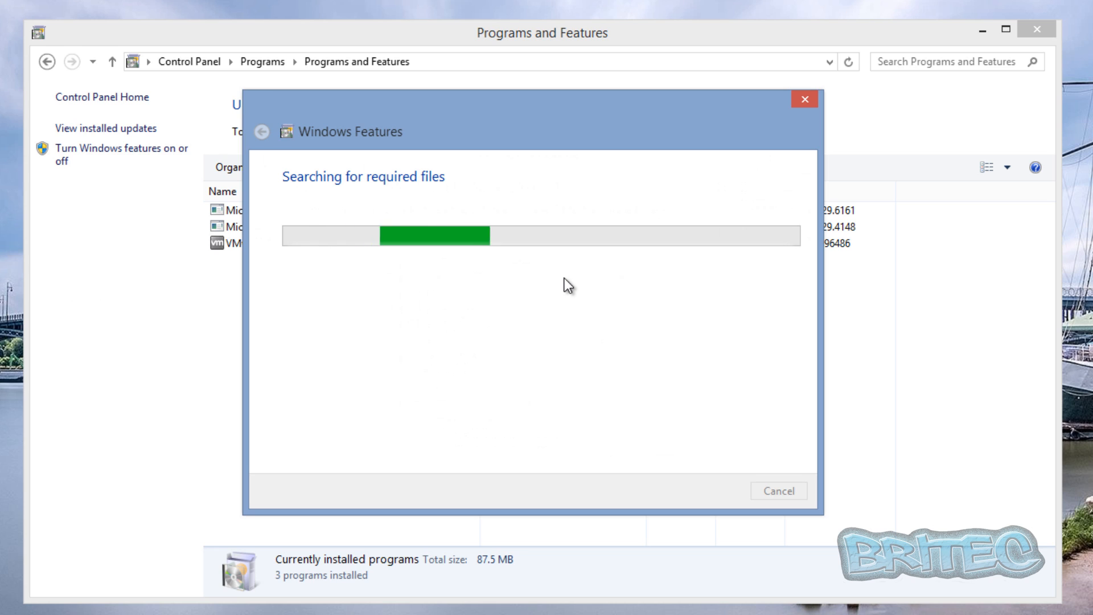
pyautogui.moveTo(412, 321)
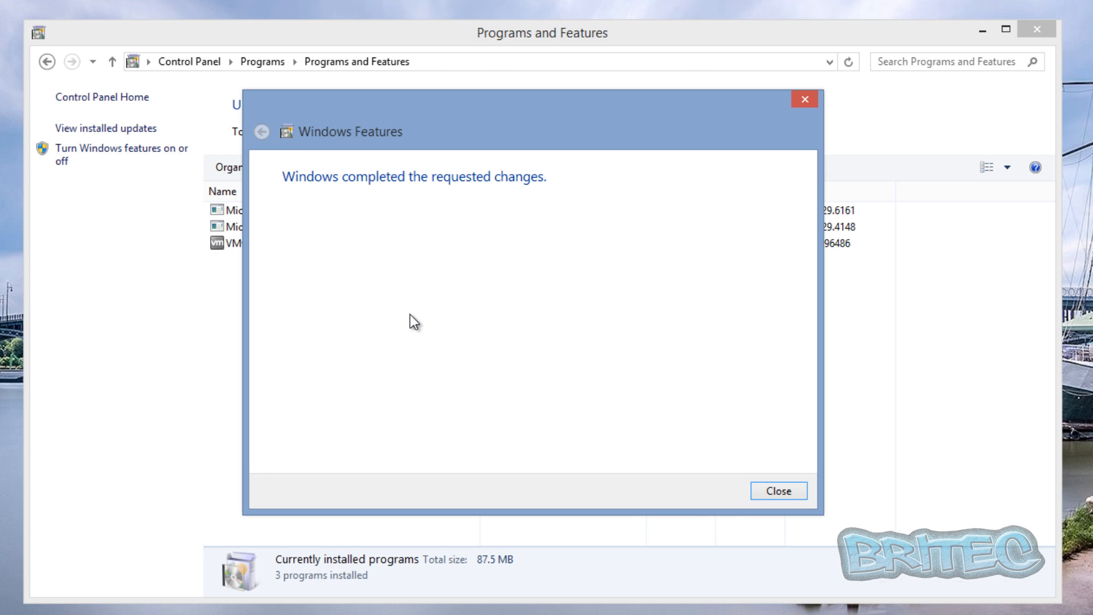
pyautogui.moveTo(563, 352)
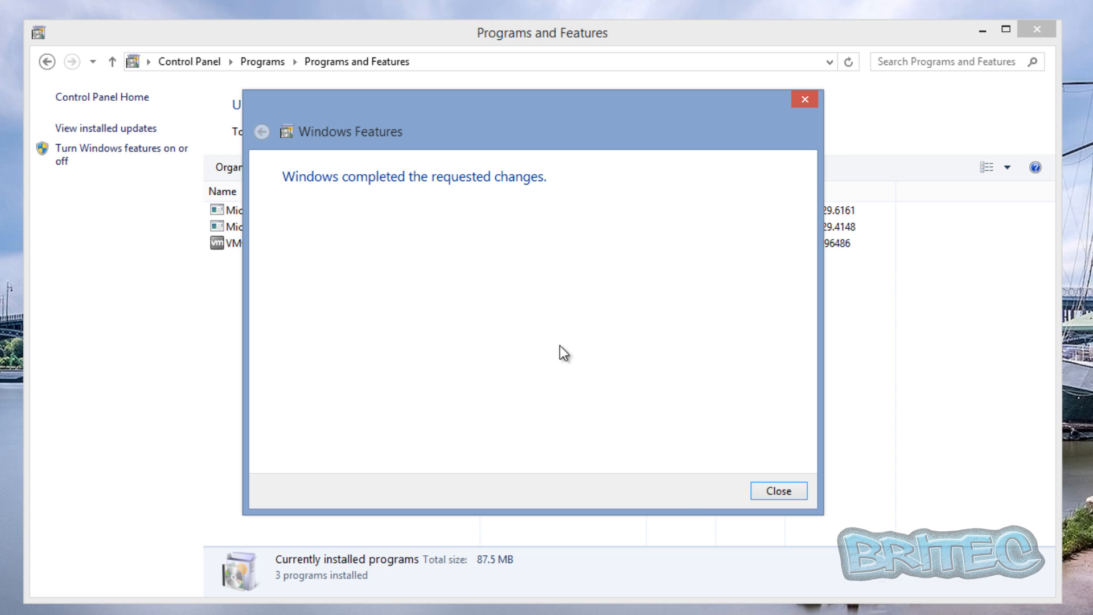
# Step: Dismiss the changes-completed notice and restart Windows 8.1
pyautogui.click(778, 490)
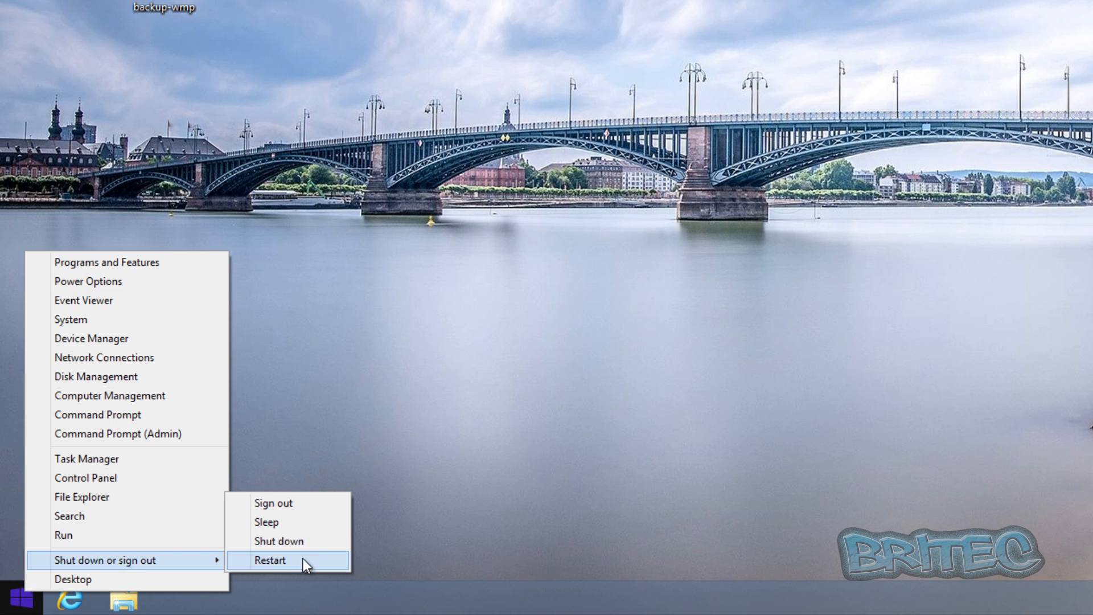
pyautogui.moveTo(292, 541)
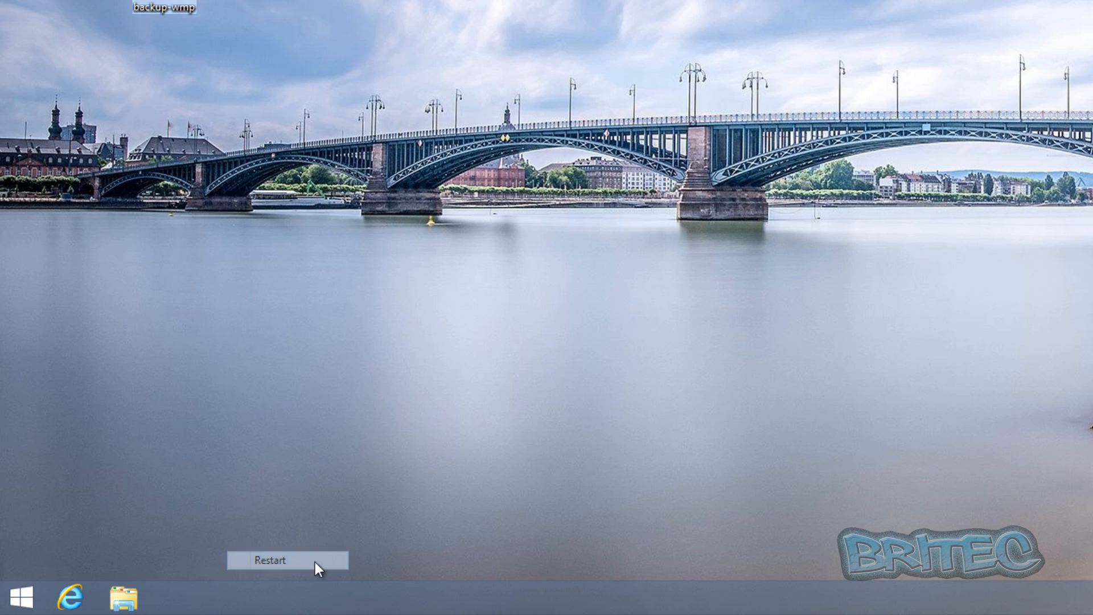
pyautogui.click(14, 597)
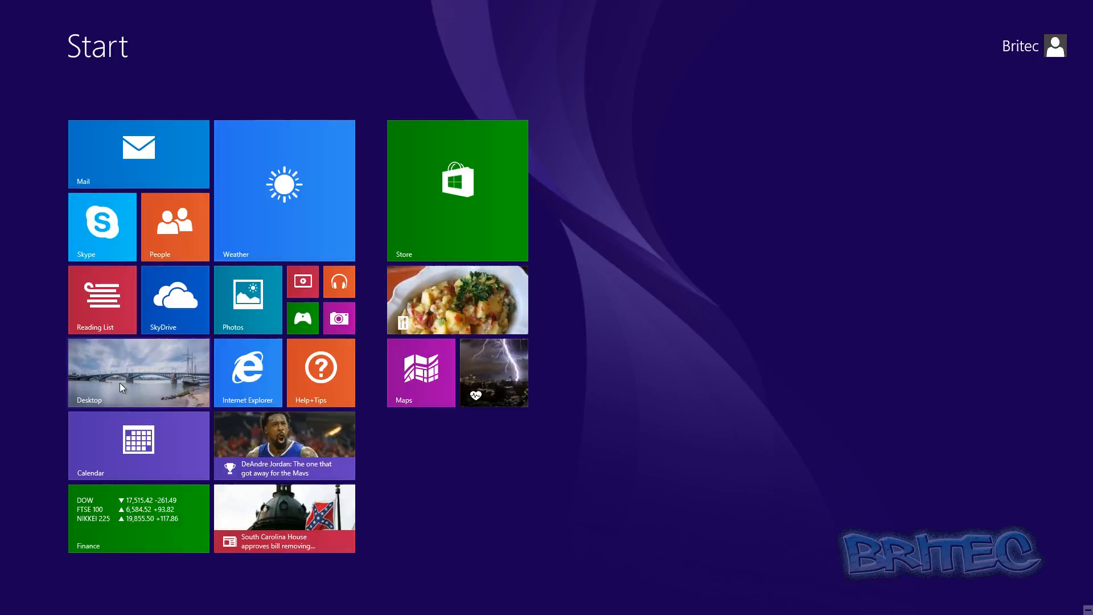
# Step: After the restart, reopen Control Panel's Programs and Features list of three installed programs
pyautogui.click(138, 372)
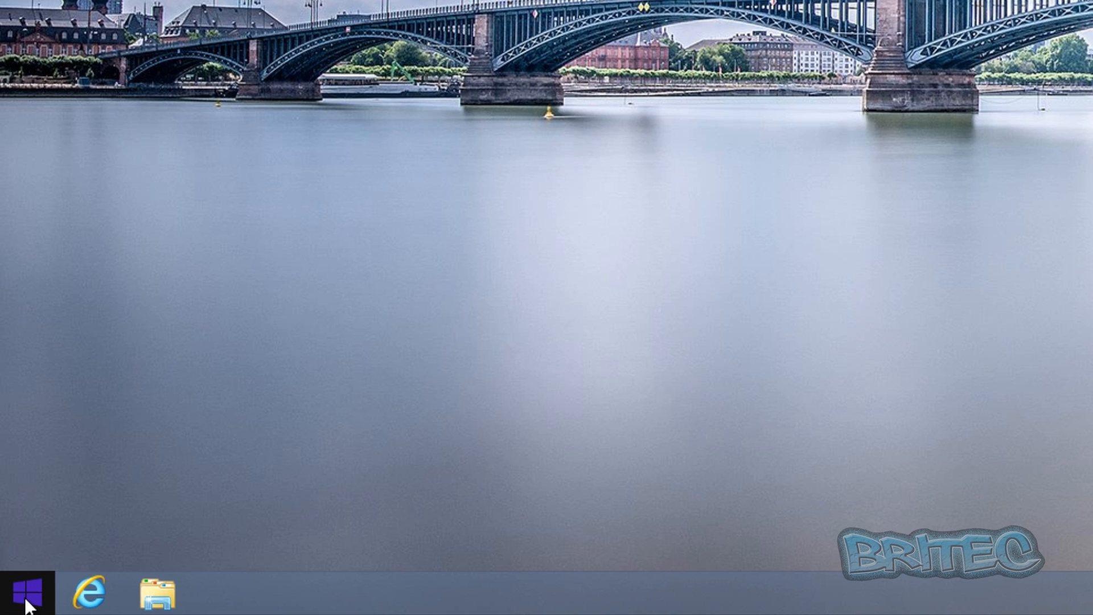
pyautogui.rightClick(27, 587)
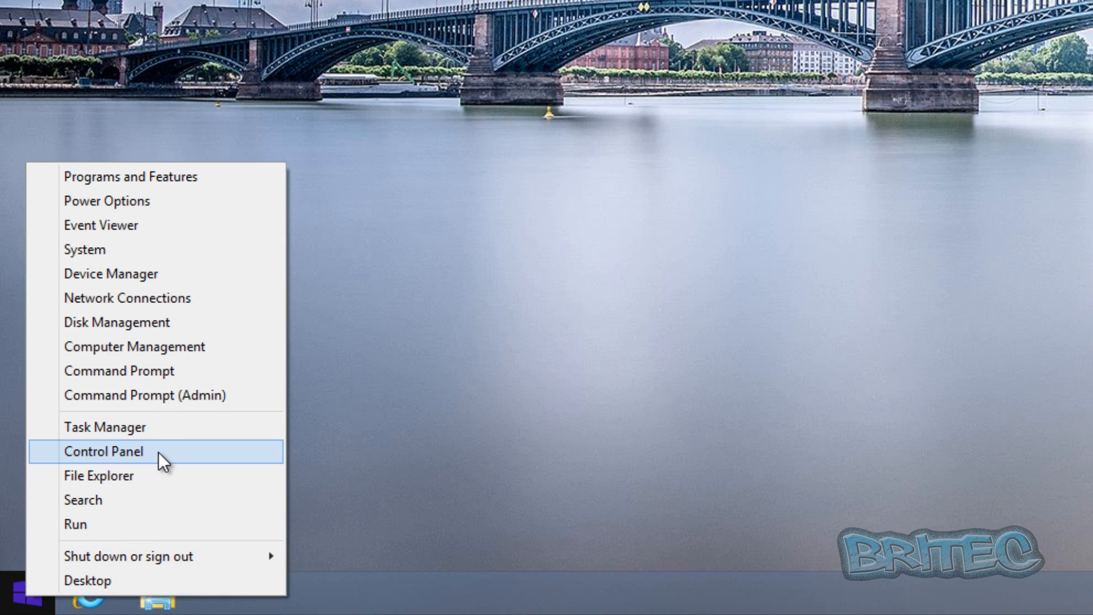
pyautogui.click(103, 451)
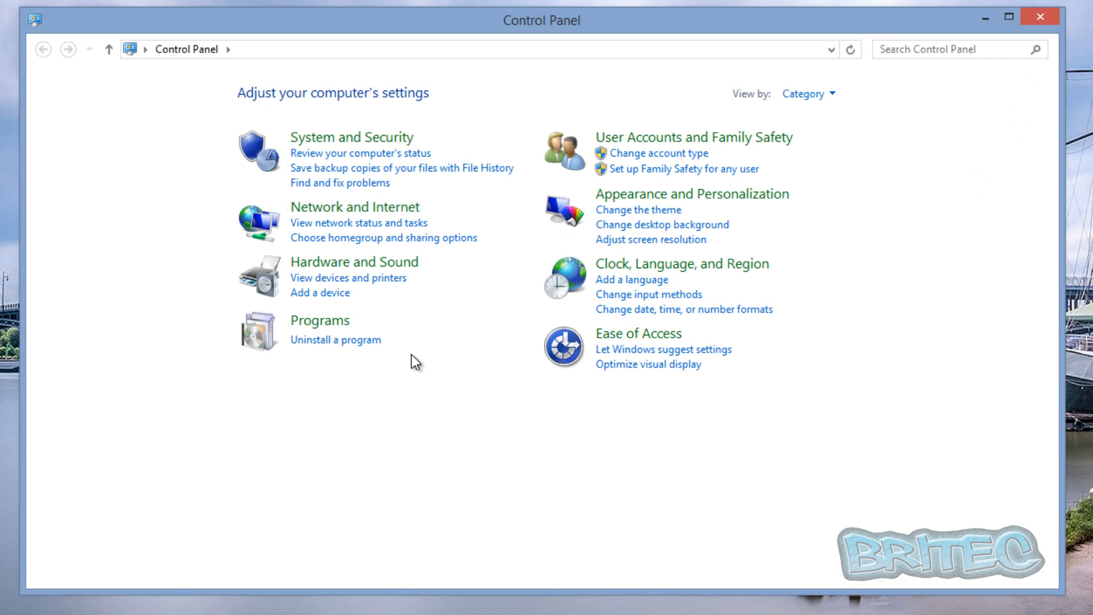
pyautogui.moveTo(348, 355)
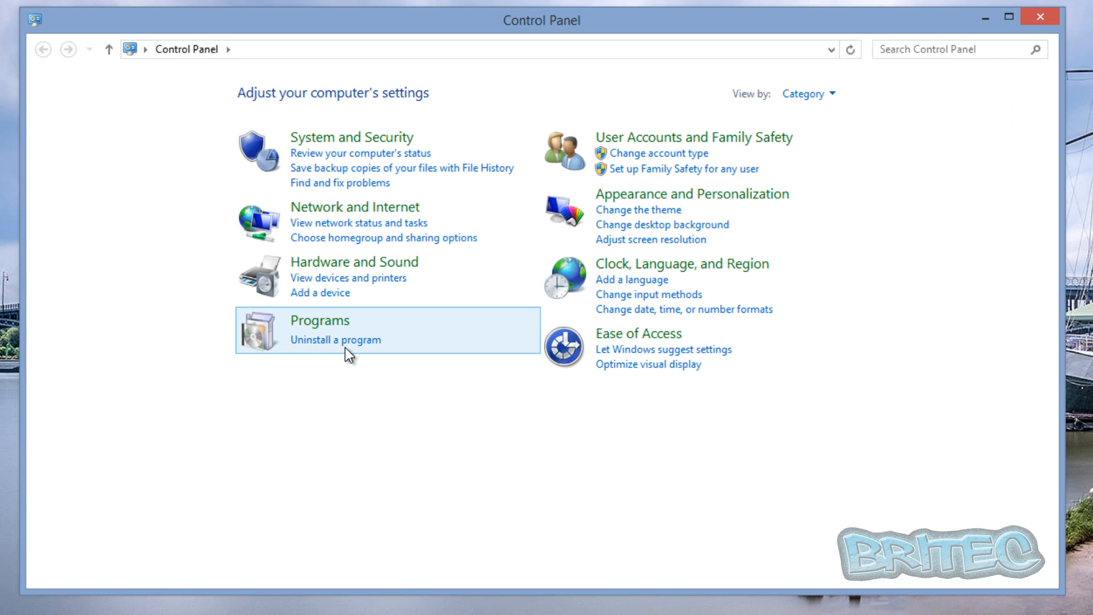
pyautogui.click(335, 339)
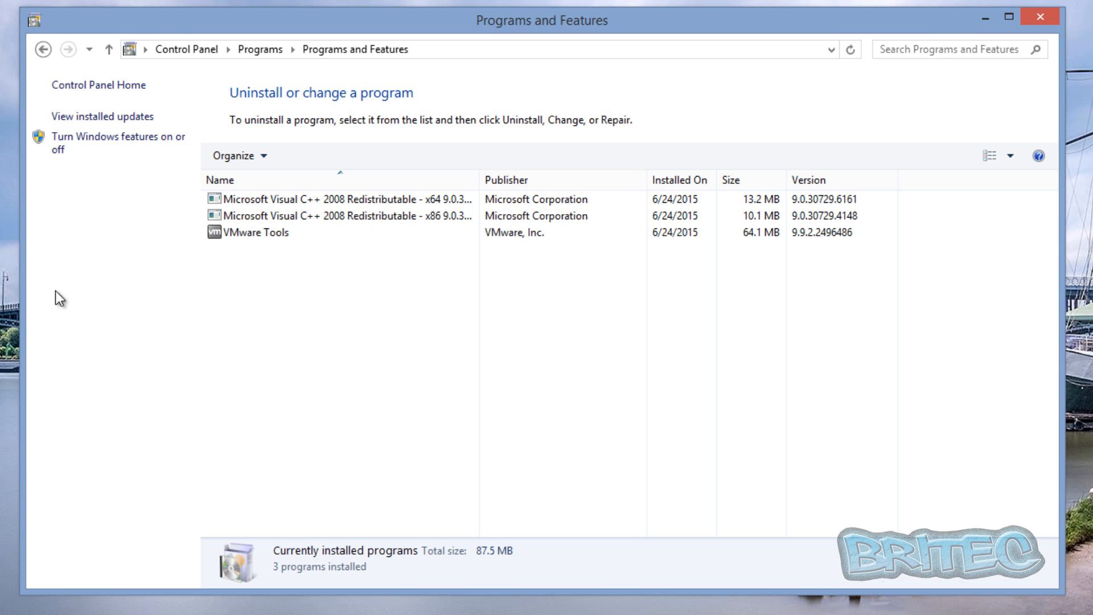
pyautogui.moveTo(118, 137)
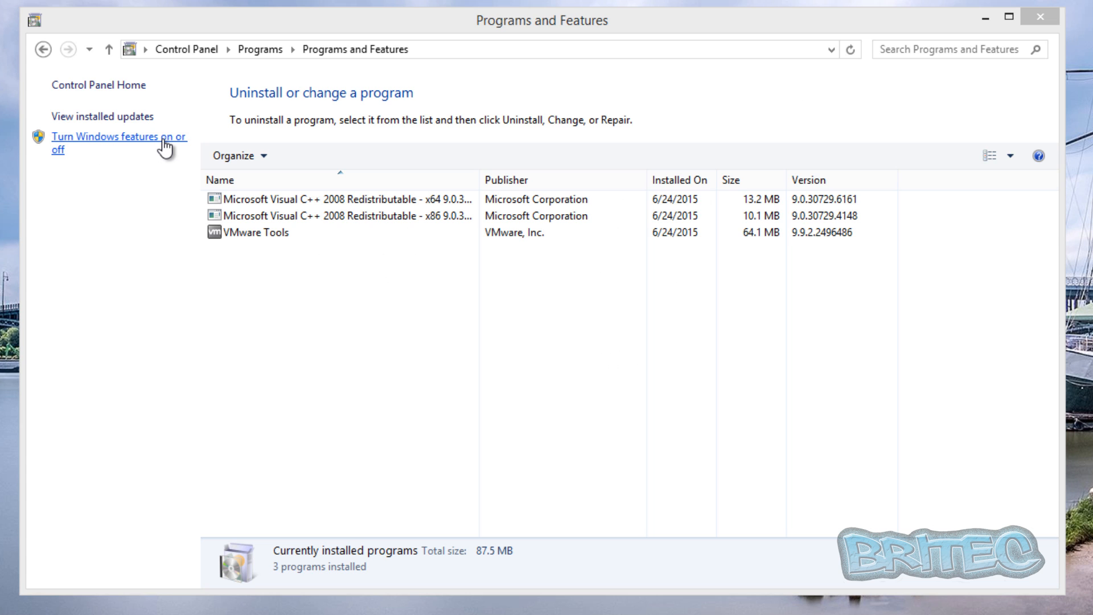
# Step: Re-enable Media Features with Windows Media Player in the Windows features list
pyautogui.click(119, 136)
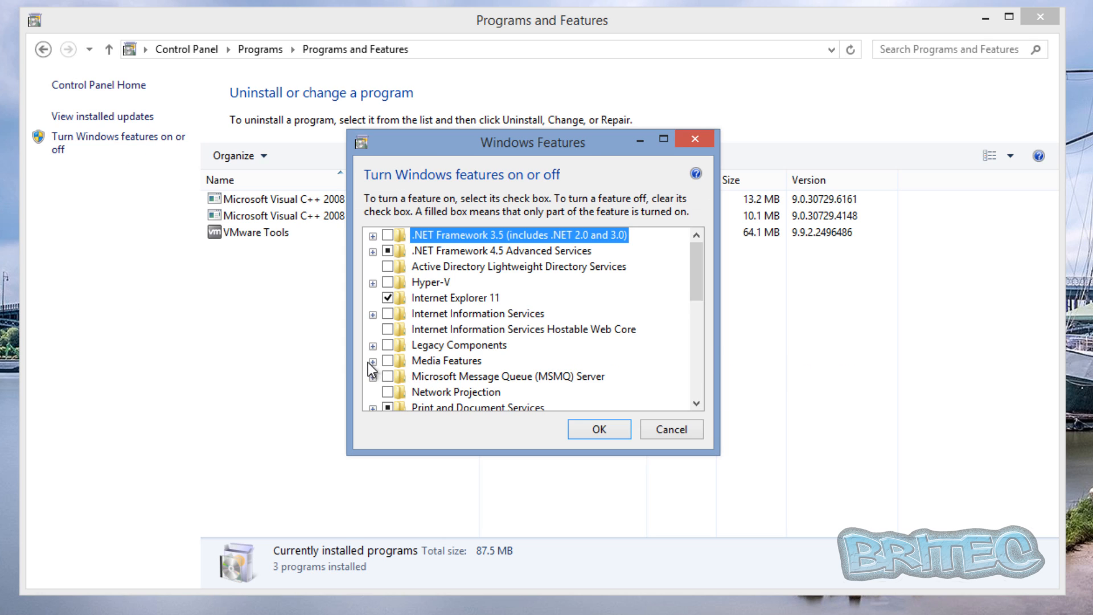
pyautogui.moveTo(457, 367)
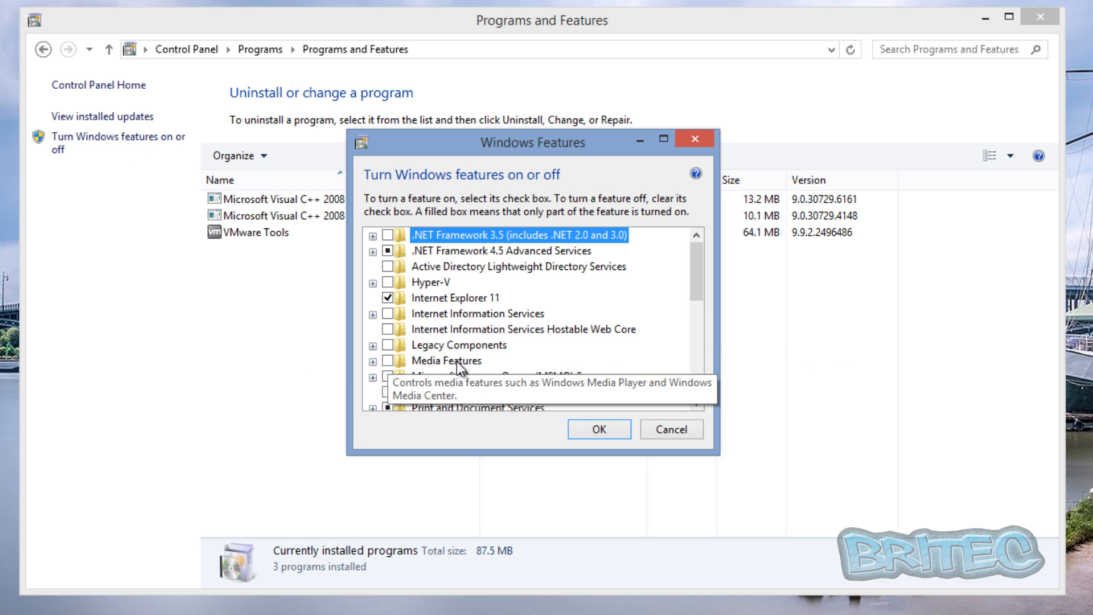
pyautogui.click(389, 360)
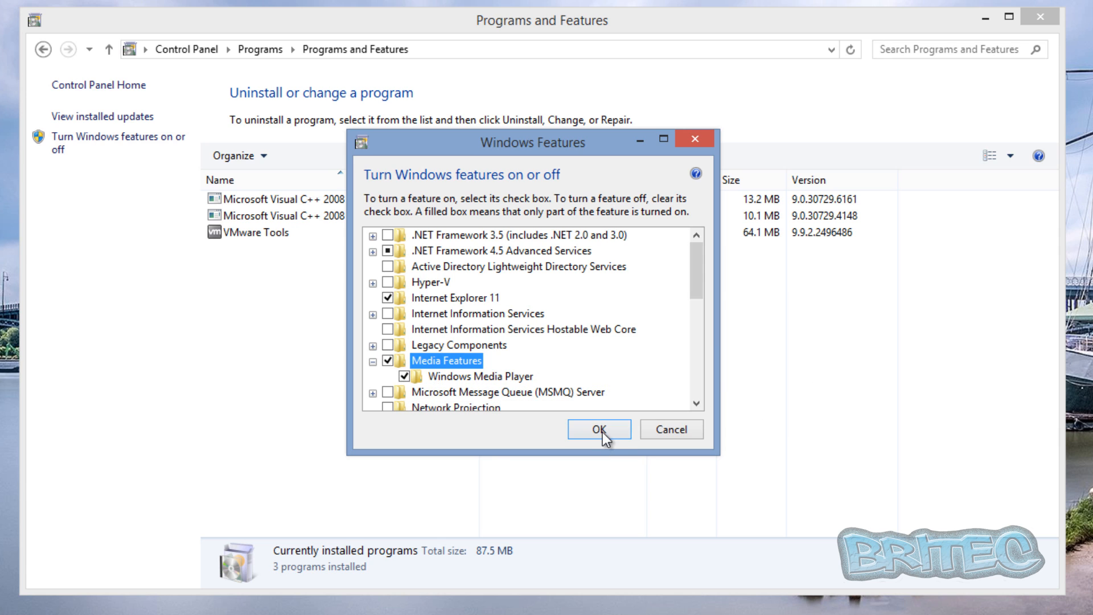
pyautogui.click(598, 428)
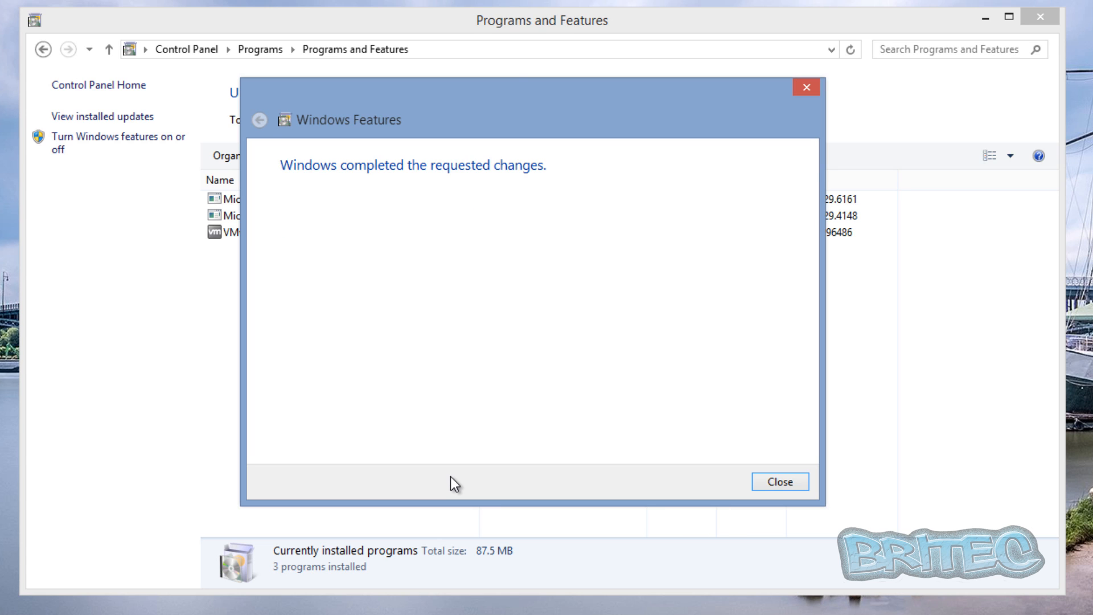
# Step: Dismiss the completed-changes message and close Programs and Features
pyautogui.click(779, 481)
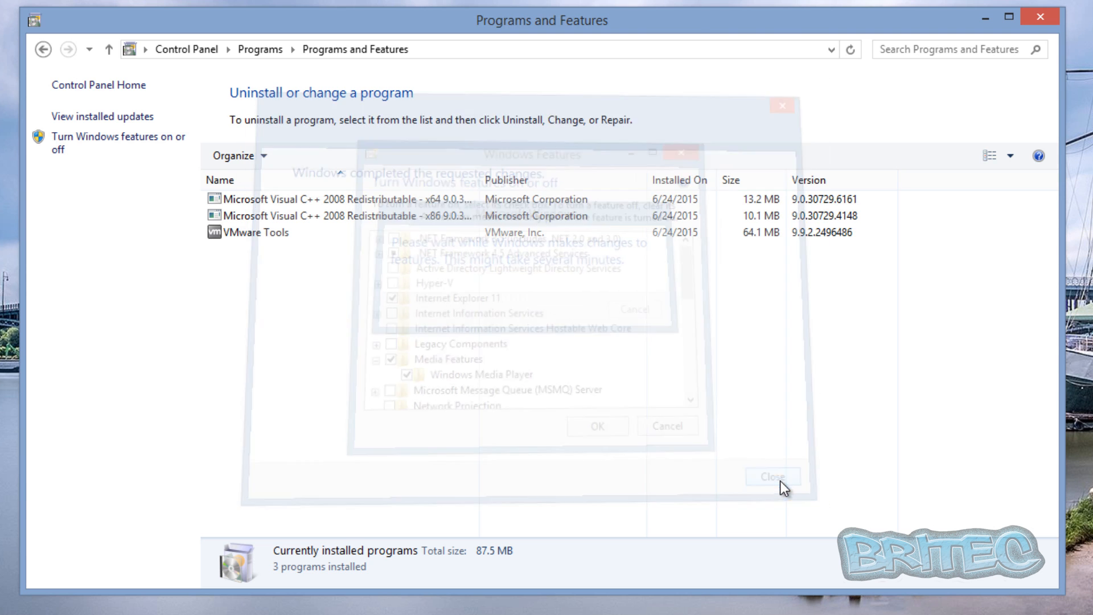
pyautogui.click(772, 476)
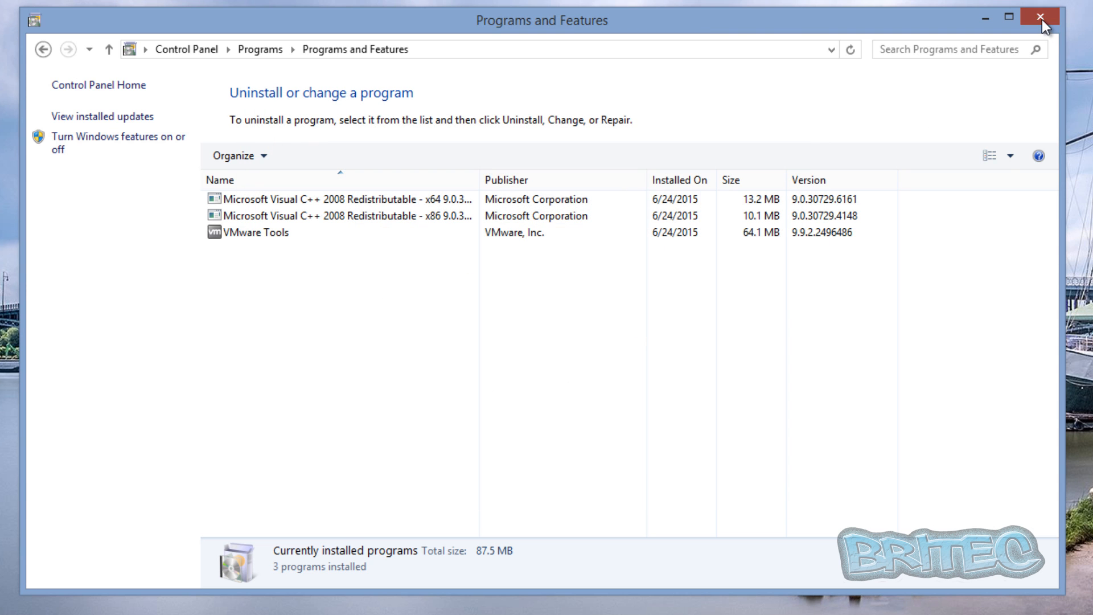
pyautogui.click(1039, 18)
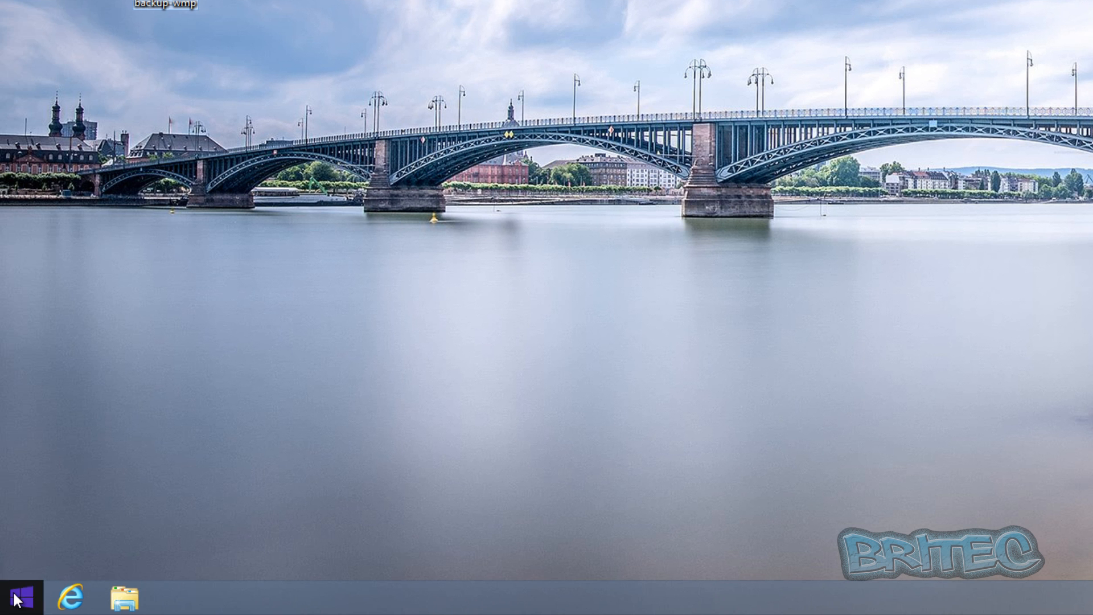
# Step: Launch File Explorer from the Start menu and go into the user's profile folder under Users
pyautogui.rightClick(14, 599)
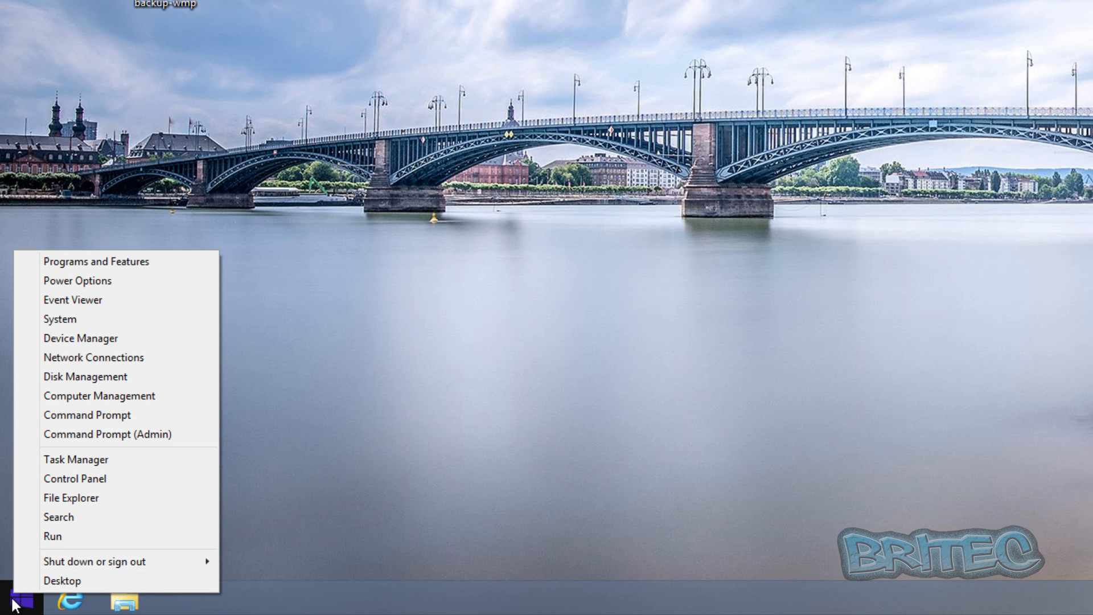
pyautogui.click(70, 498)
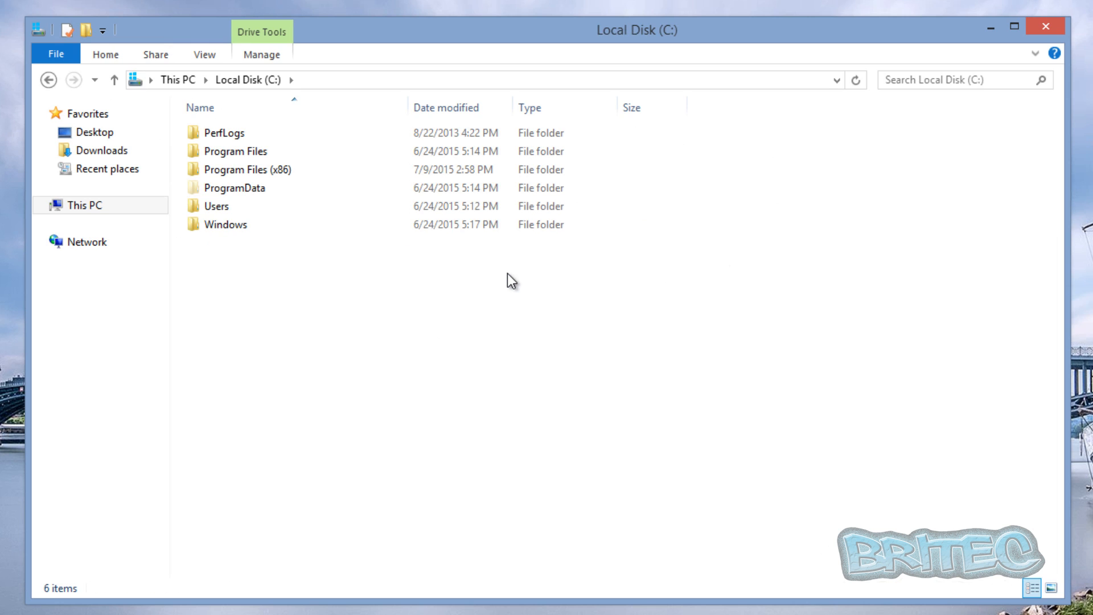
pyautogui.doubleClick(216, 205)
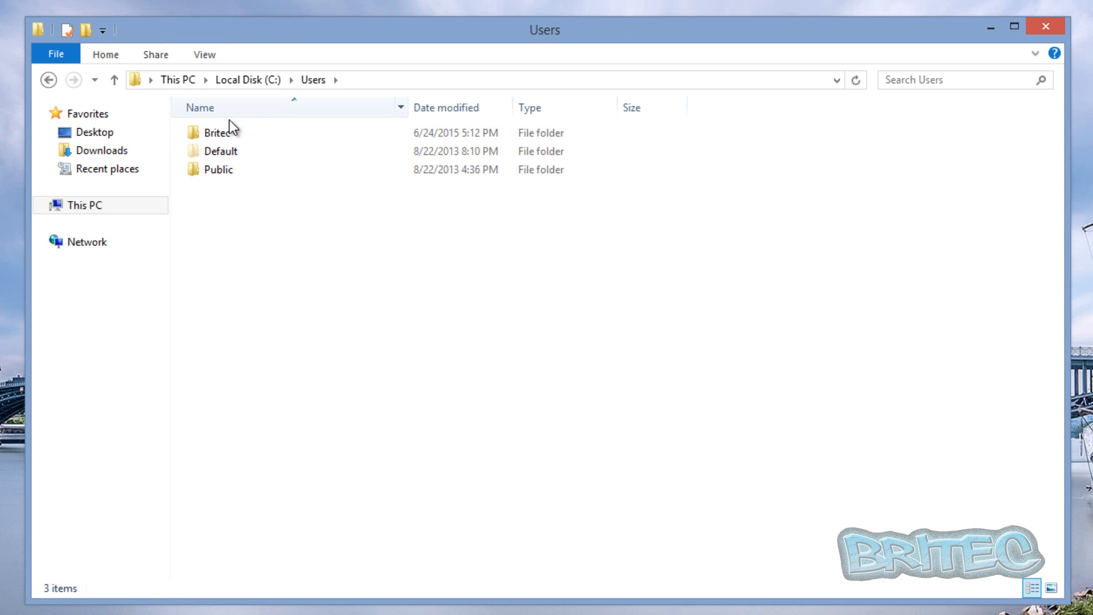
pyautogui.click(218, 132)
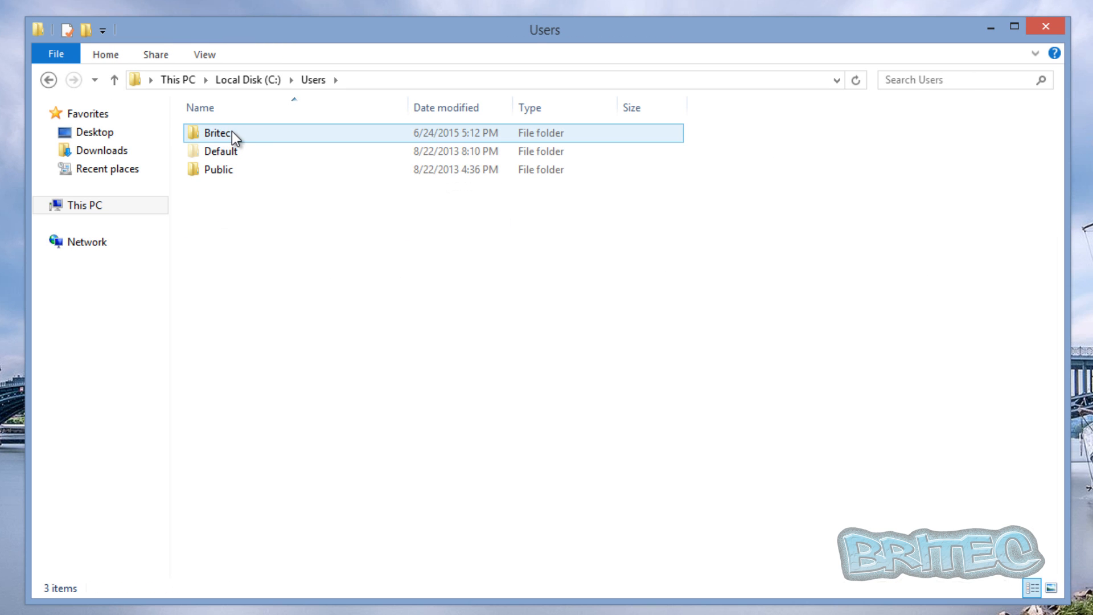
pyautogui.doubleClick(218, 133)
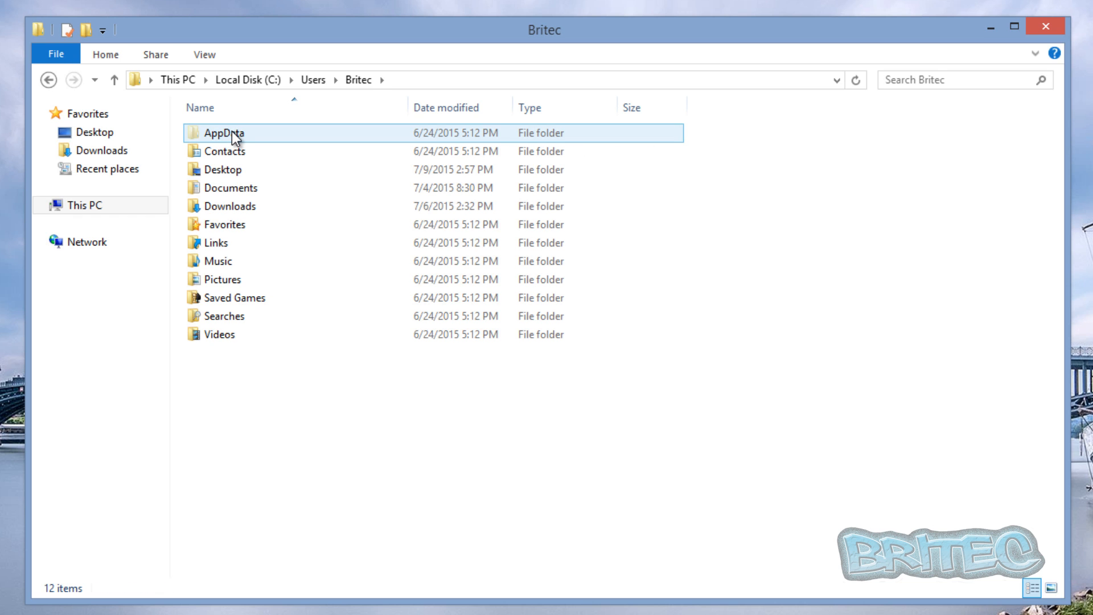
# Step: Navigate through AppData, Local and Microsoft into the Media Player folder
pyautogui.doubleClick(223, 133)
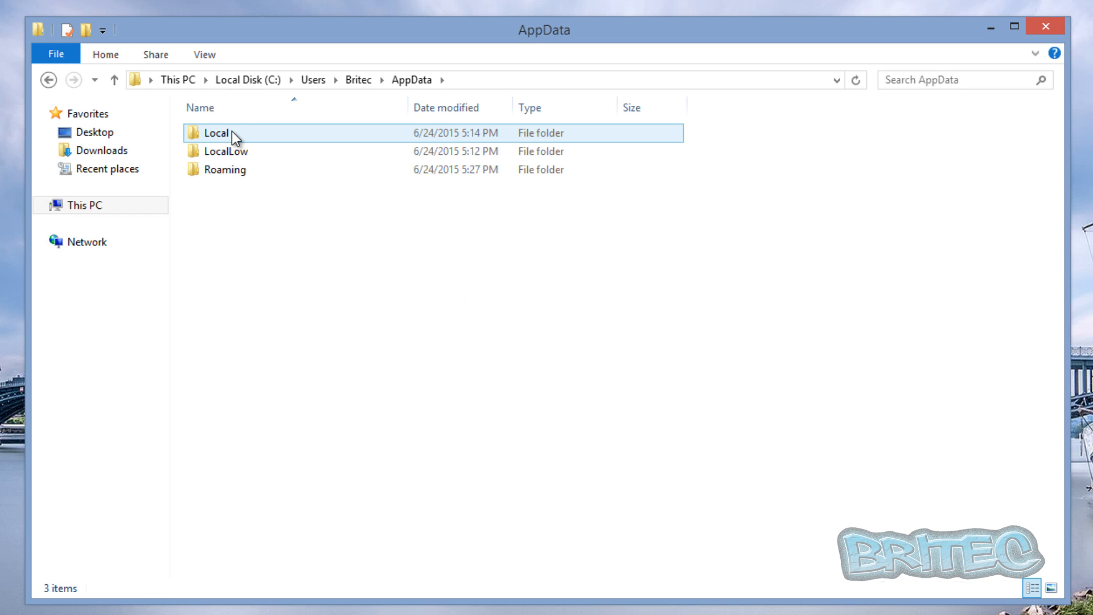
pyautogui.doubleClick(219, 133)
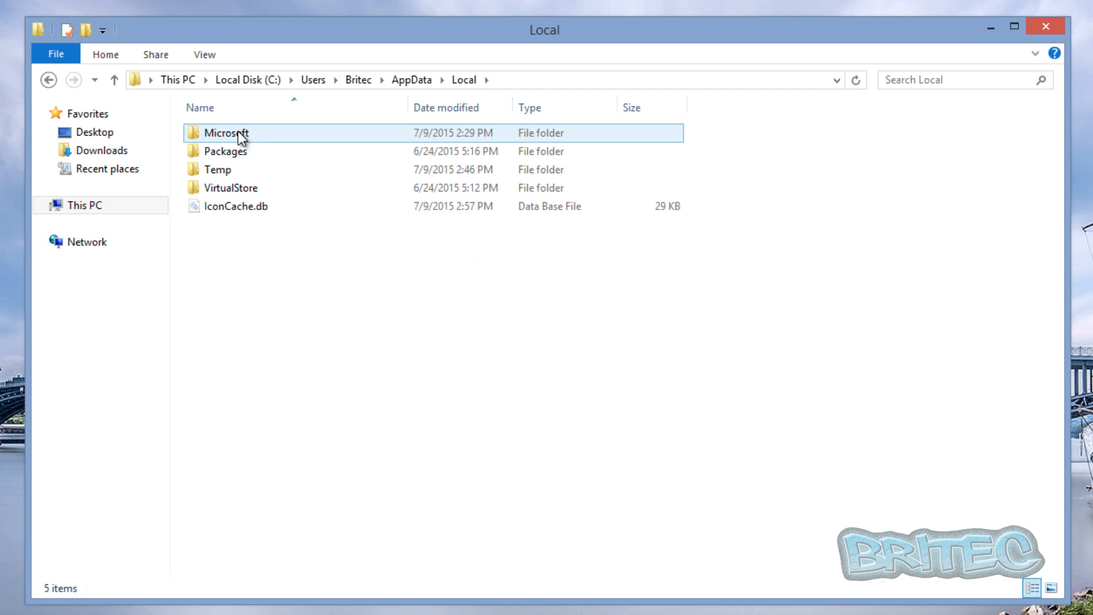
pyautogui.doubleClick(226, 133)
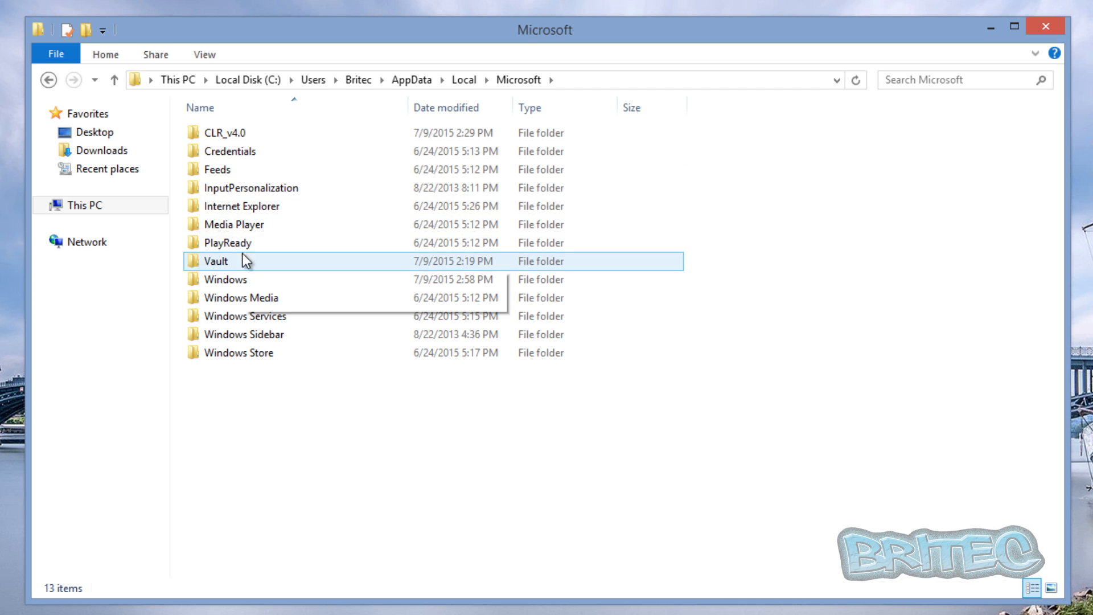
pyautogui.doubleClick(234, 224)
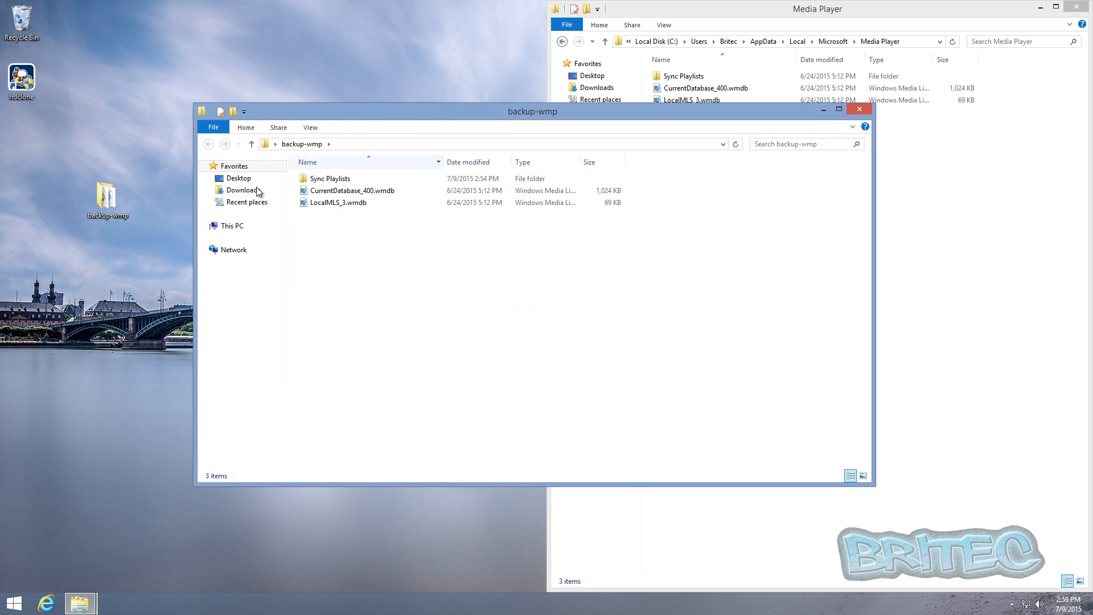
# Step: Place backup-wmp beside Media Player and paste the three backup items into Media Player
pyautogui.moveTo(532, 112); pyautogui.dragTo(483, 115)
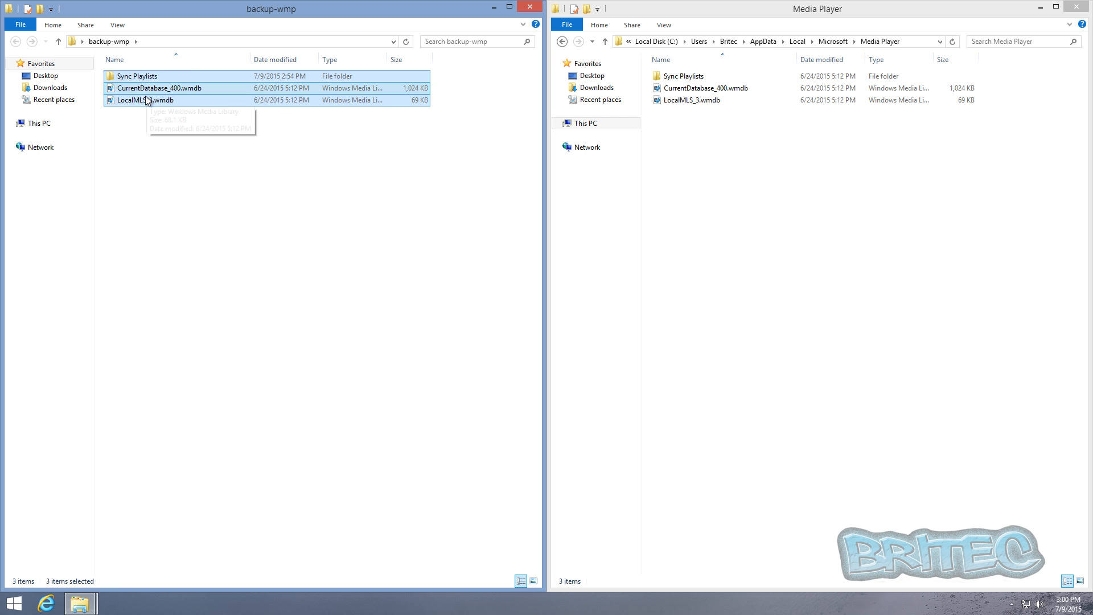
pyautogui.moveTo(216, 156)
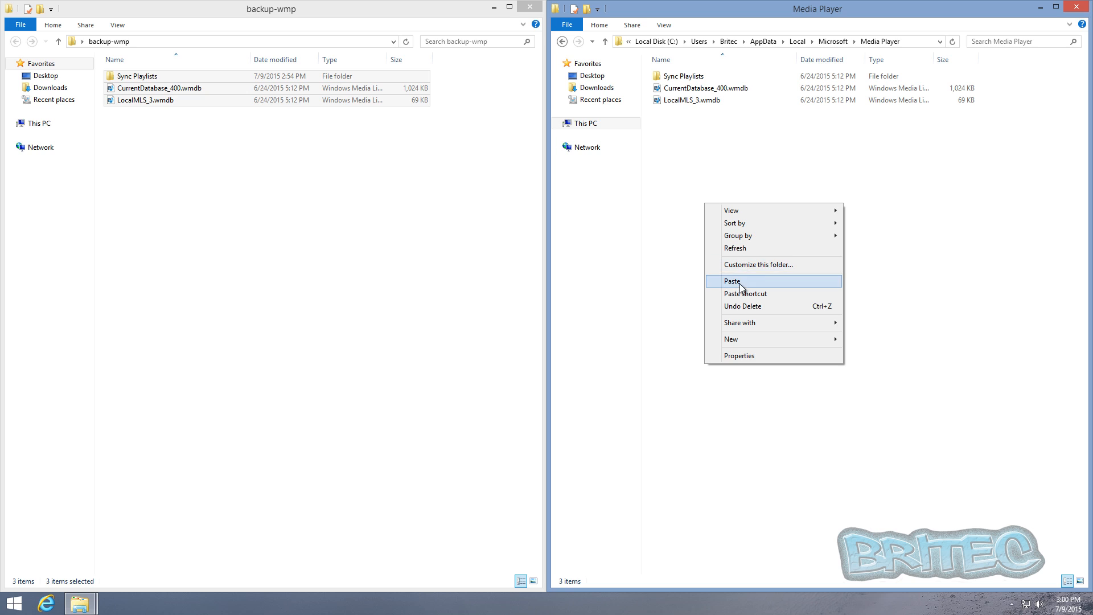
pyautogui.click(732, 280)
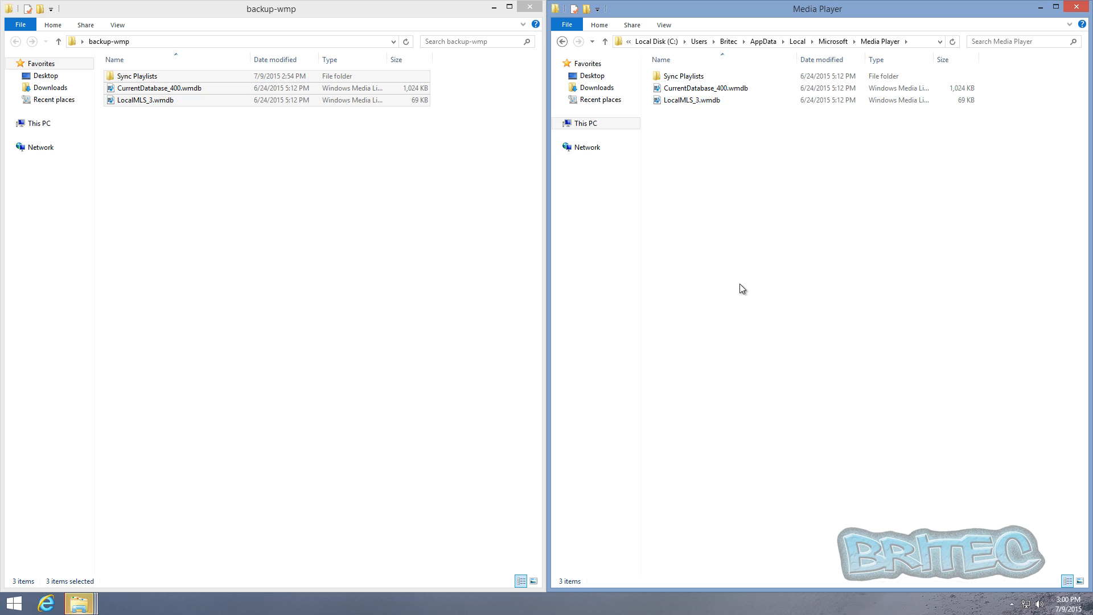
pyautogui.moveTo(729, 227)
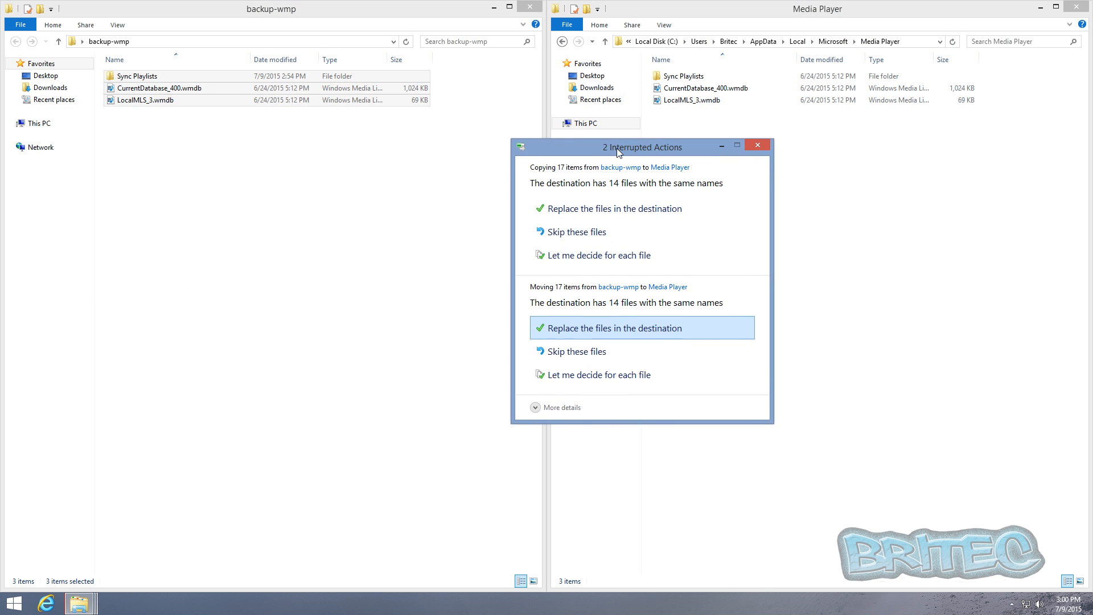
# Step: Replace the existing Media Player files with the backup copies and skip the duplicate move
pyautogui.moveTo(641, 147); pyautogui.dragTo(599, 149)
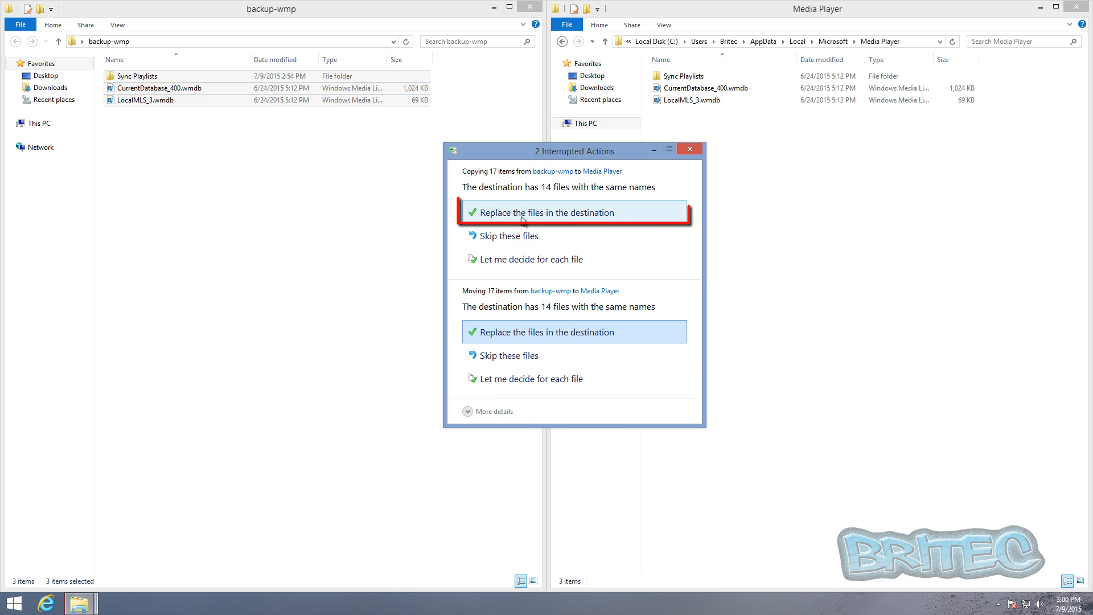
pyautogui.moveTo(577, 219)
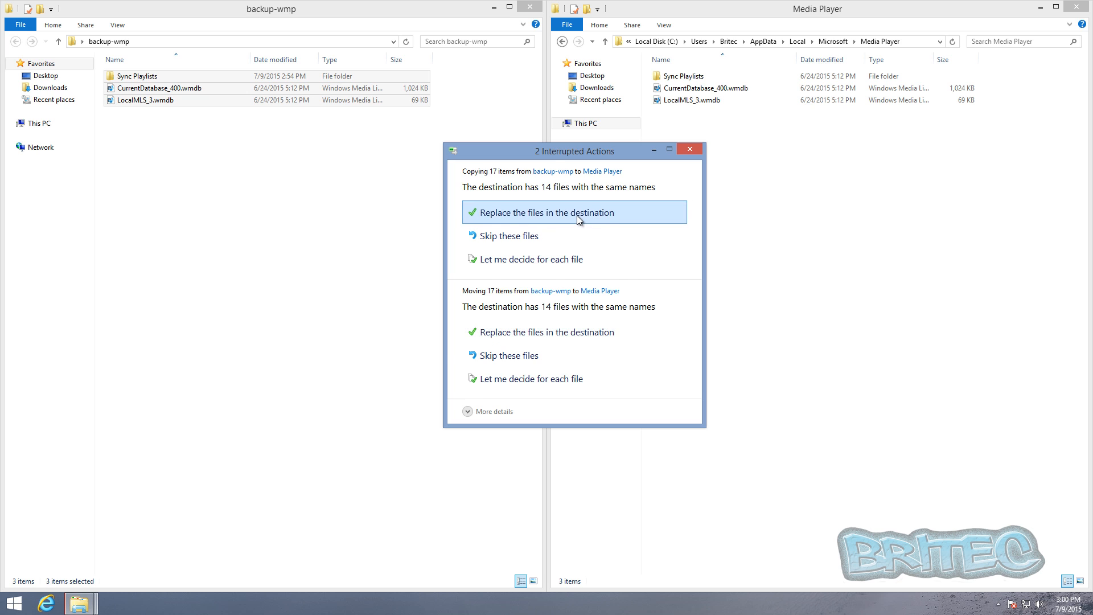
pyautogui.click(573, 212)
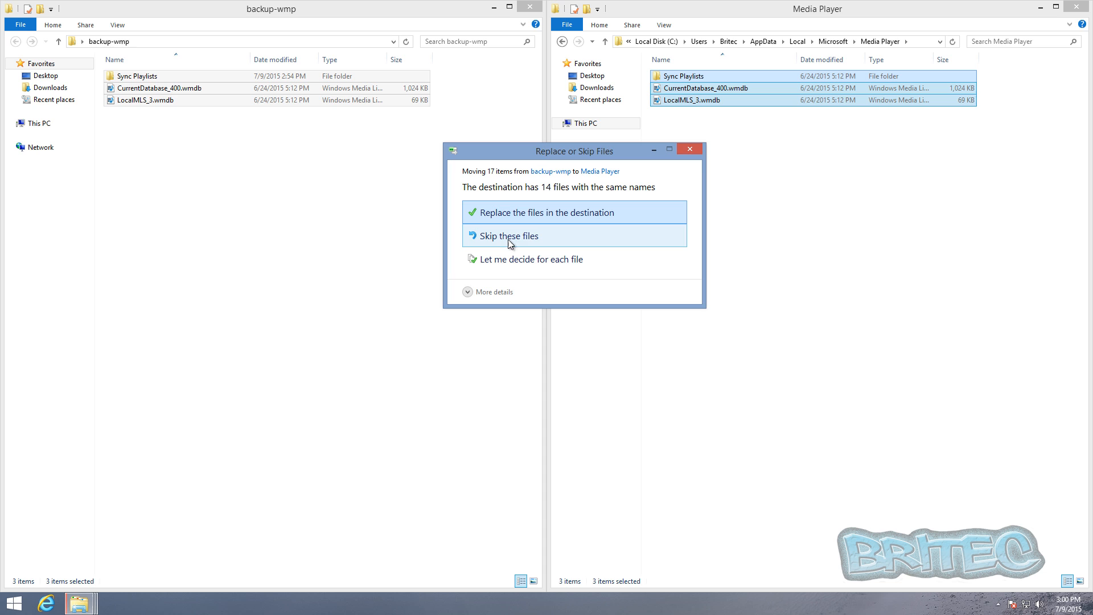
pyautogui.click(509, 236)
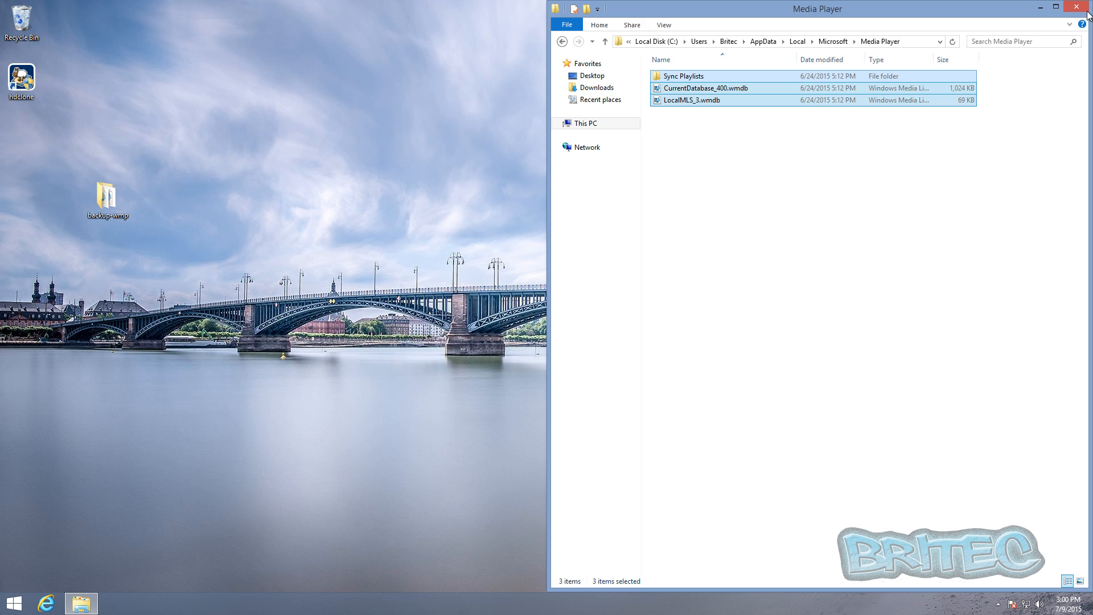
# Step: Close the Media Player folder window, leaving the desktop
pyautogui.click(1080, 9)
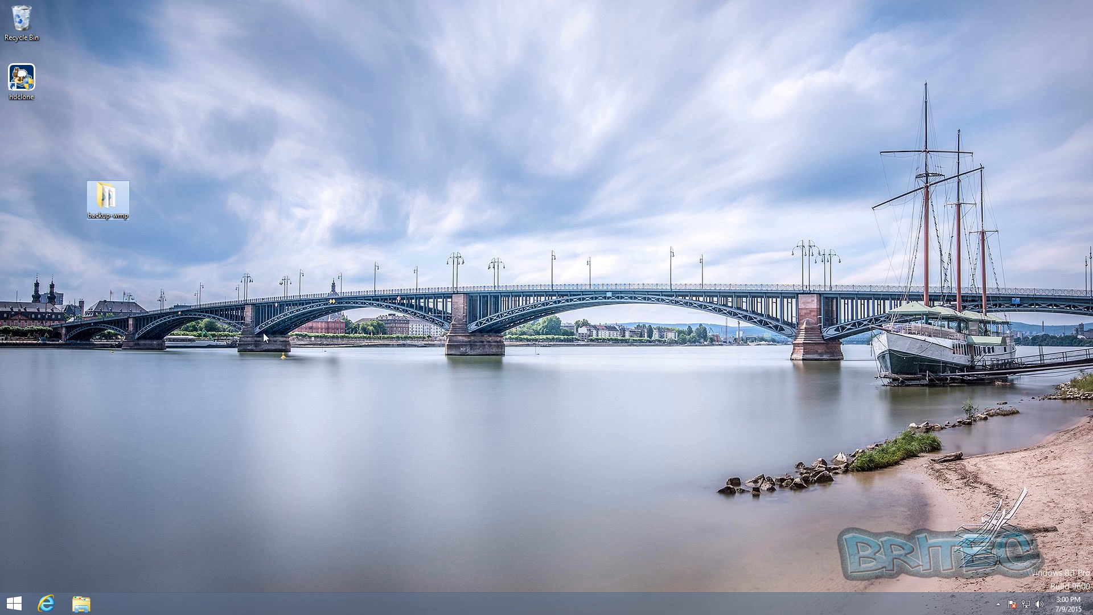
pyautogui.moveTo(233, 355)
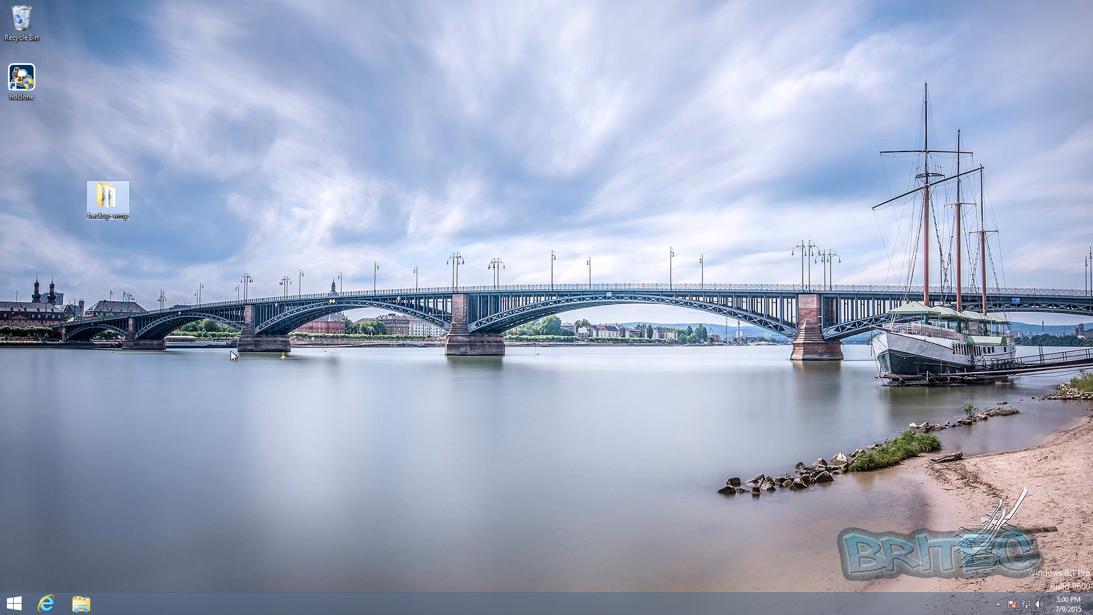